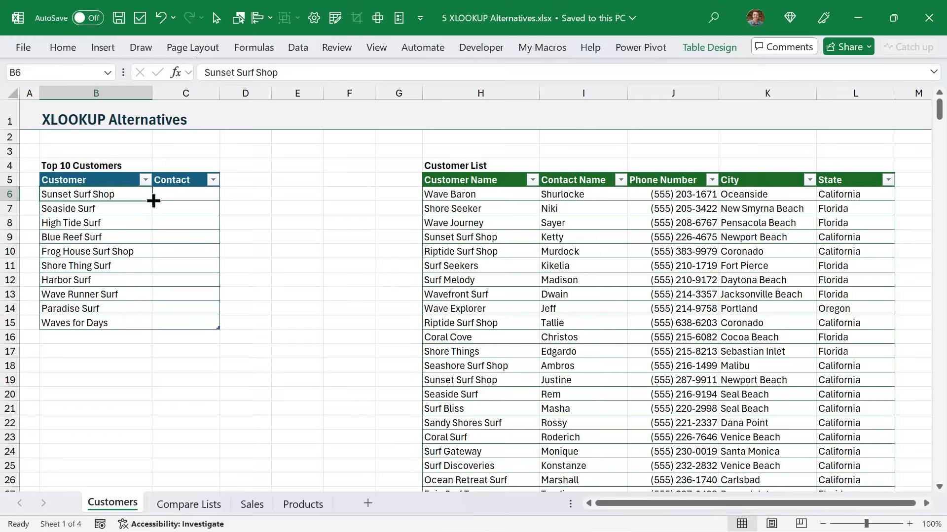
mouse_move(154, 272)
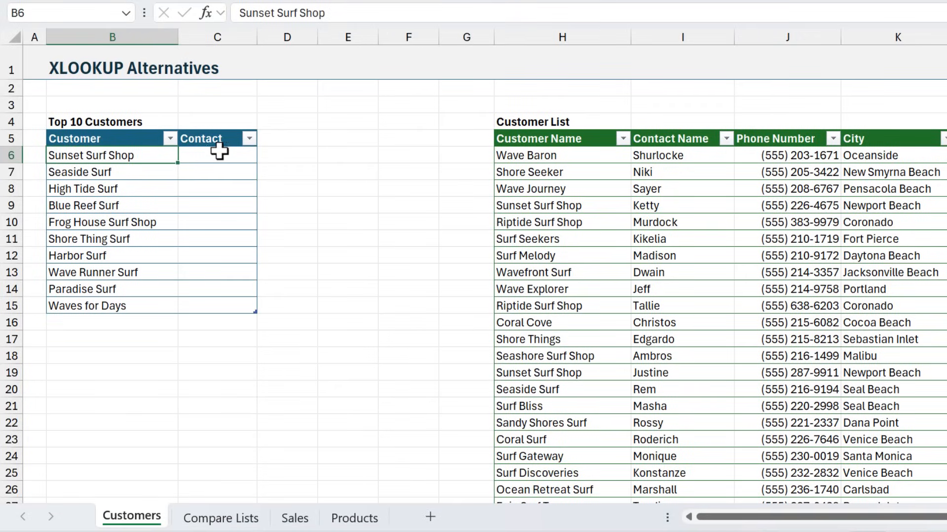
- Begin an XLOOKUP in C6 using the row's Customer as the lookup value
click(217, 155)
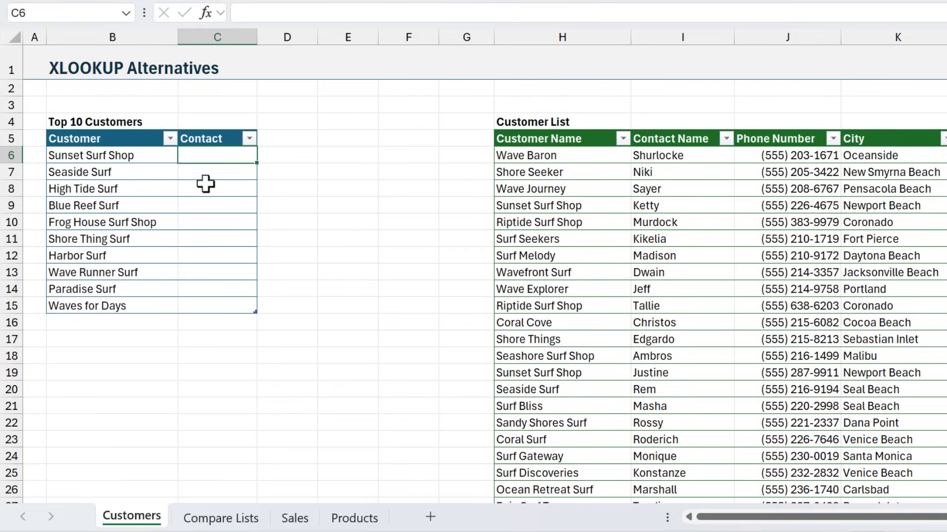
text(=XLOOKUP()
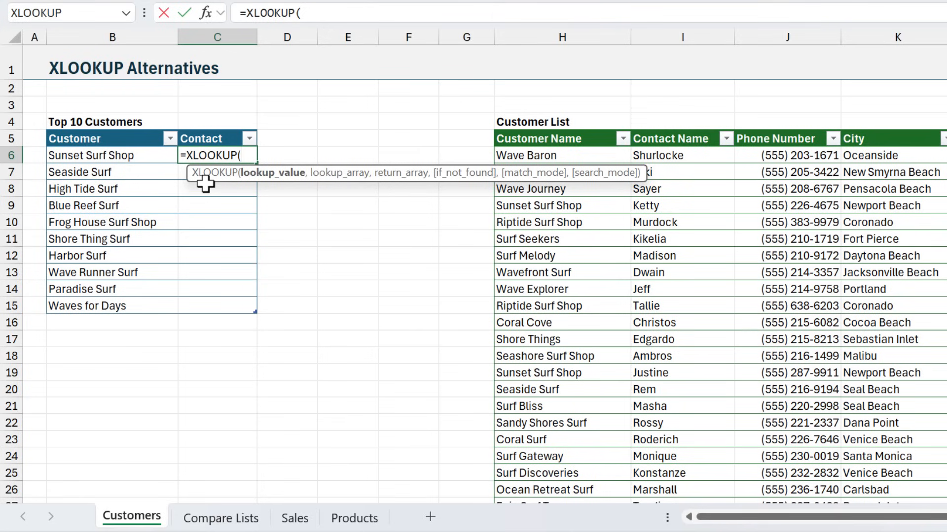
mouse_move(227, 182)
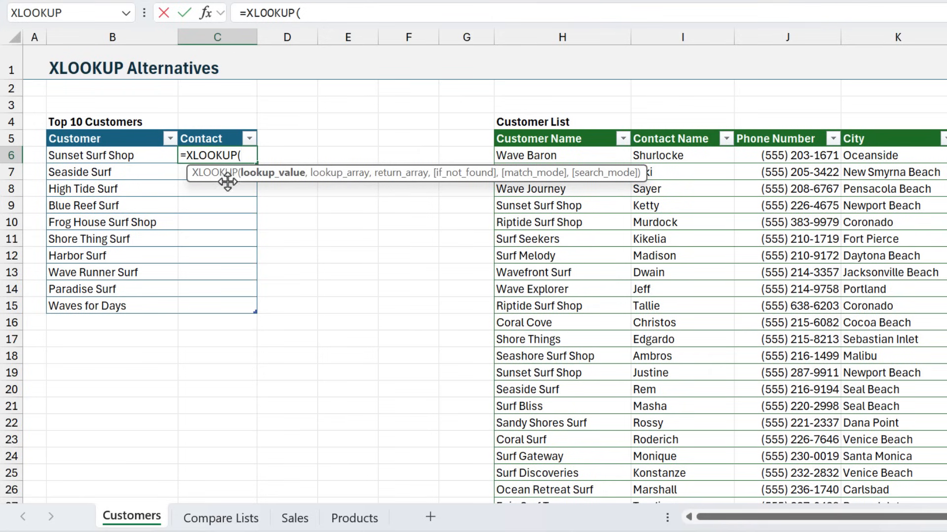
click(112, 155)
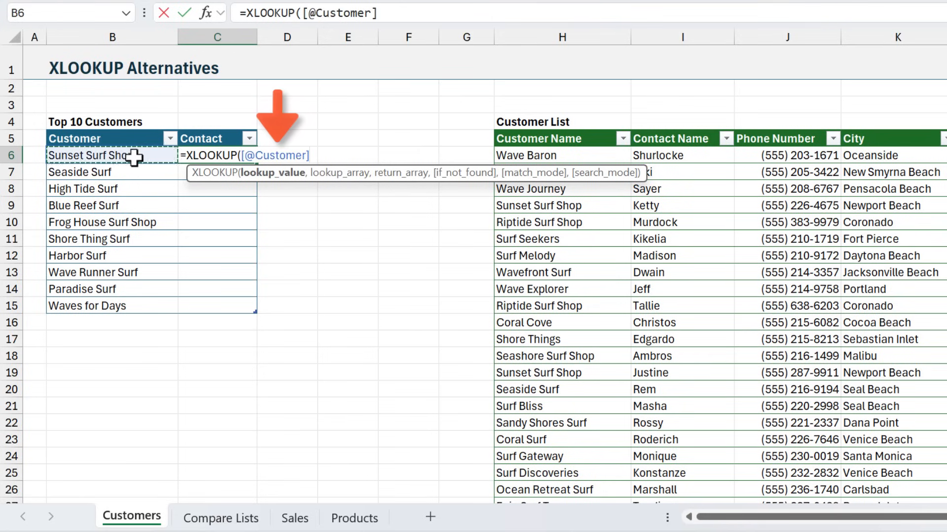
text(,)
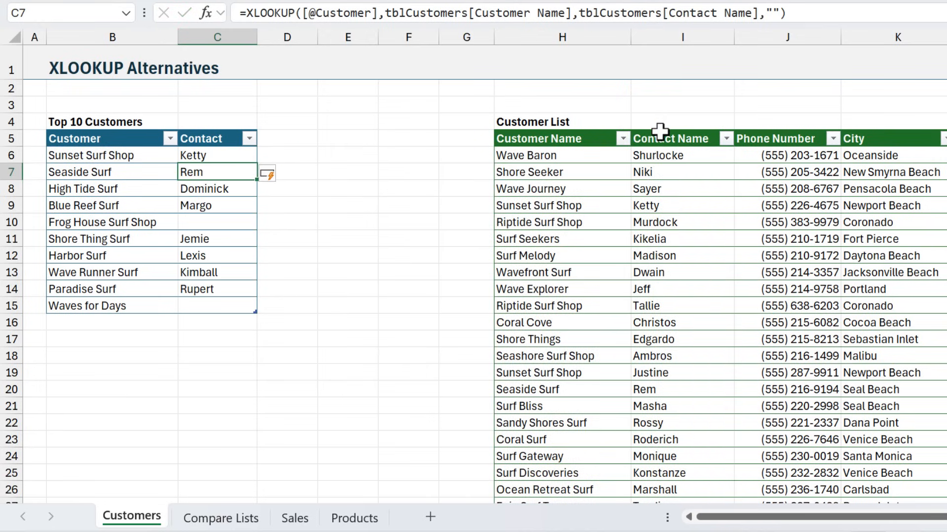
mouse_move(222, 154)
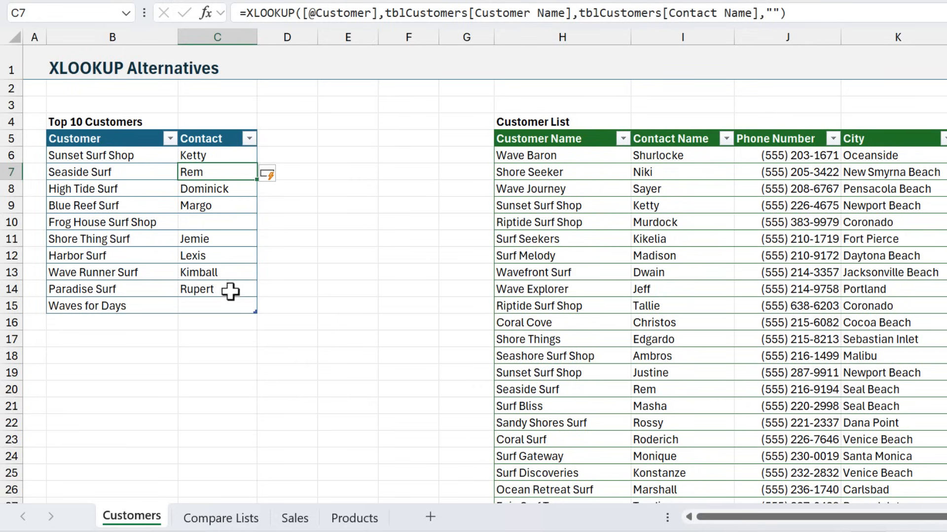
mouse_move(228, 289)
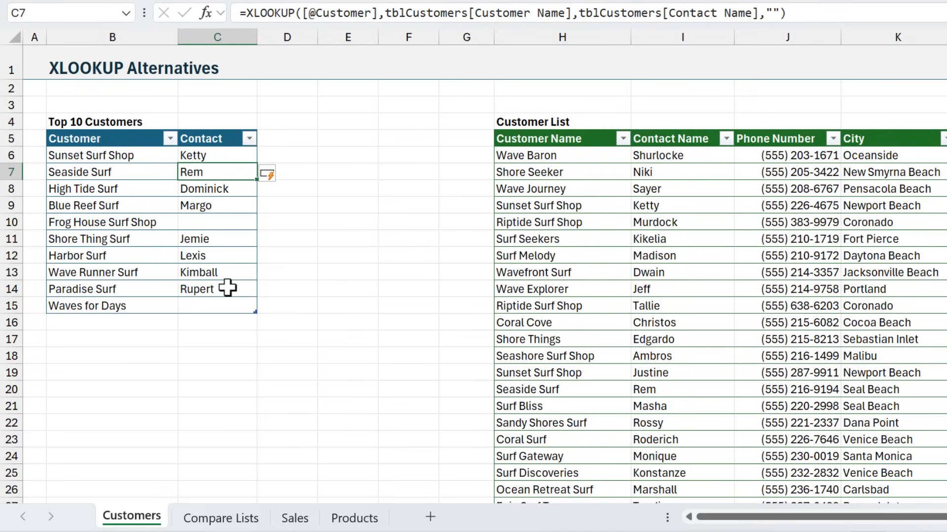
mouse_move(229, 169)
text(=)
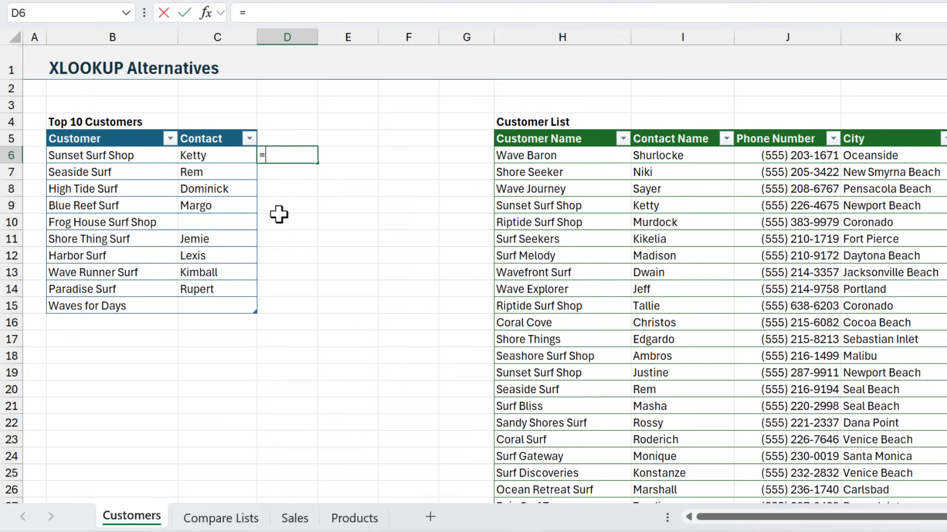
text(XMATCH()
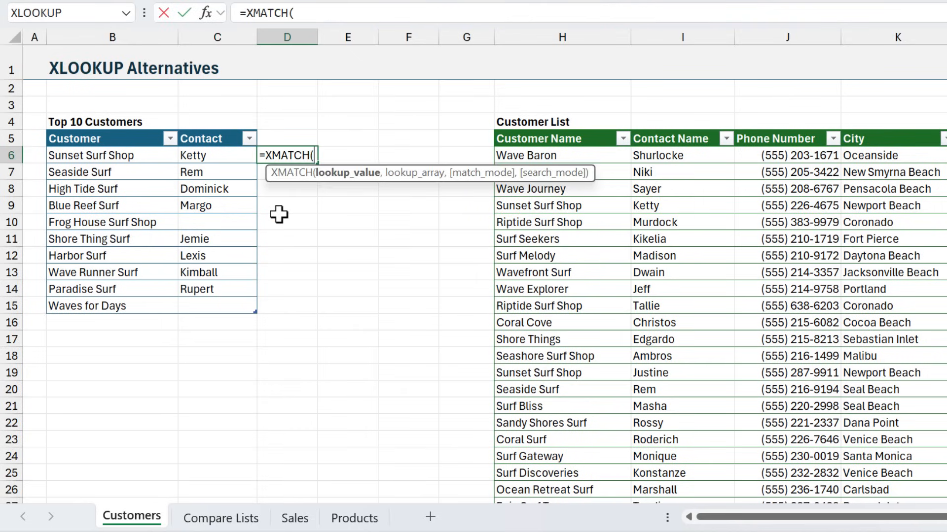
mouse_move(140, 157)
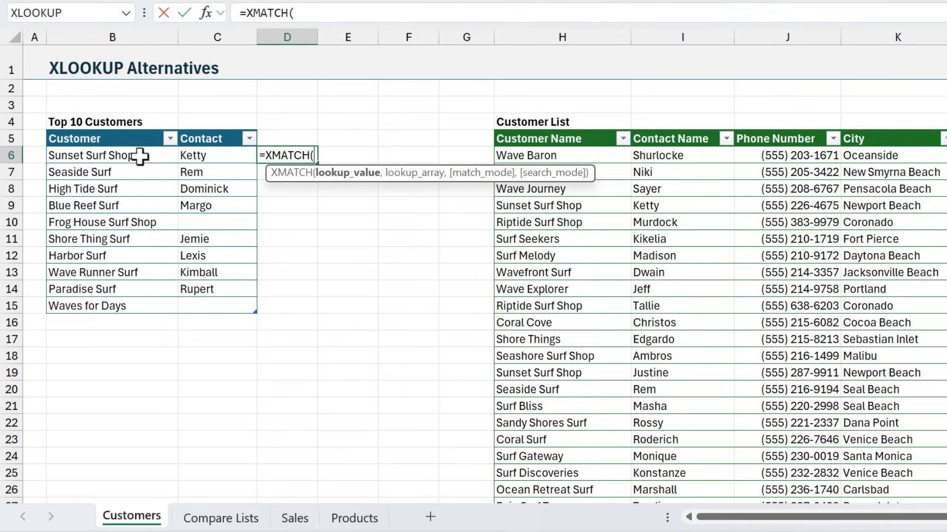
click(93, 155)
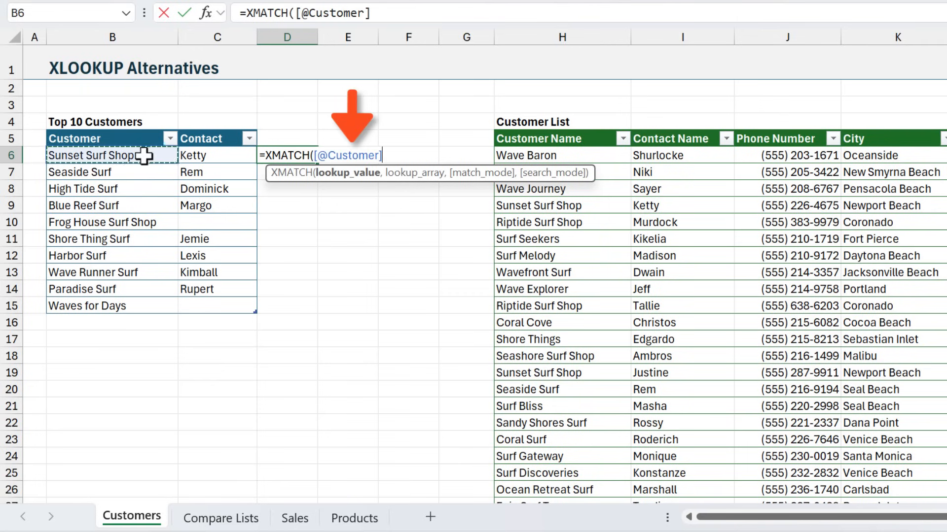
text(,tblCustomers[Customer Name)
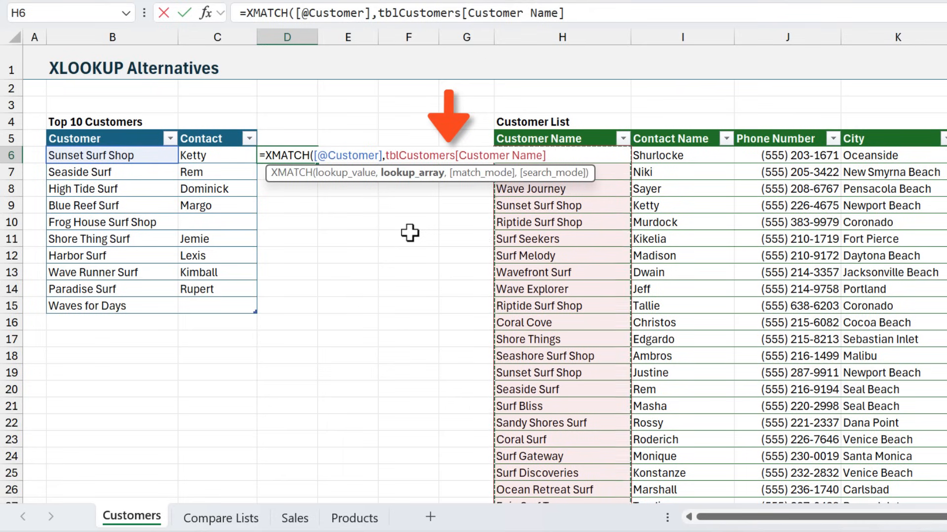
key(Enter)
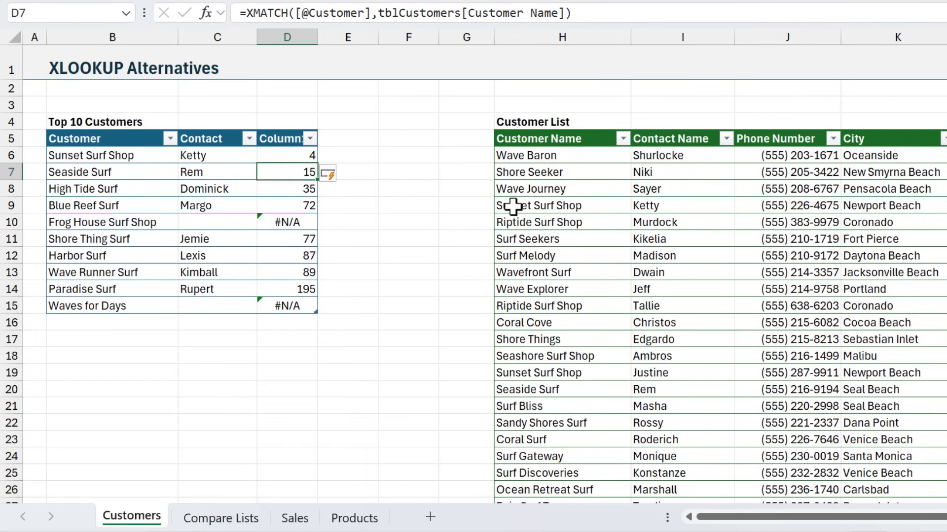
mouse_move(423, 174)
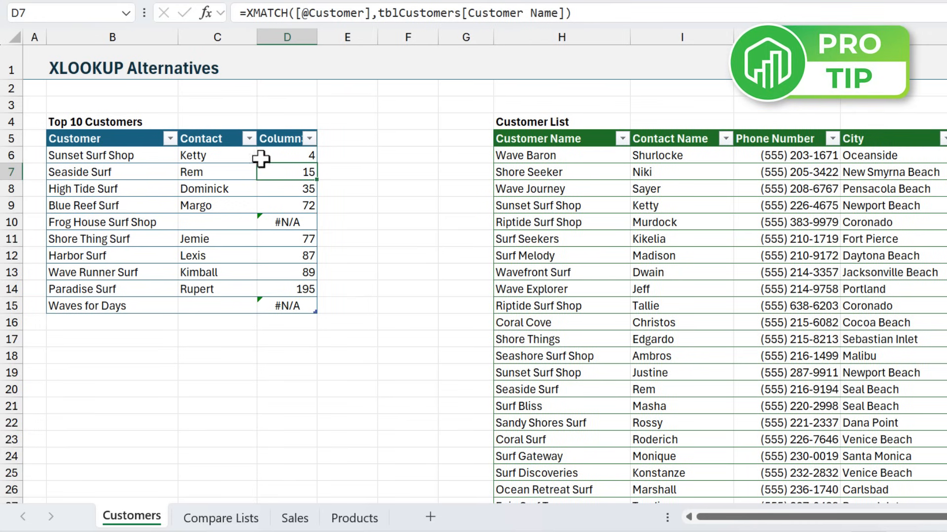
- Reuse the Contact XLOOKUP in D6 and wrap it in ROW() to return worksheet row numbers
click(217, 155)
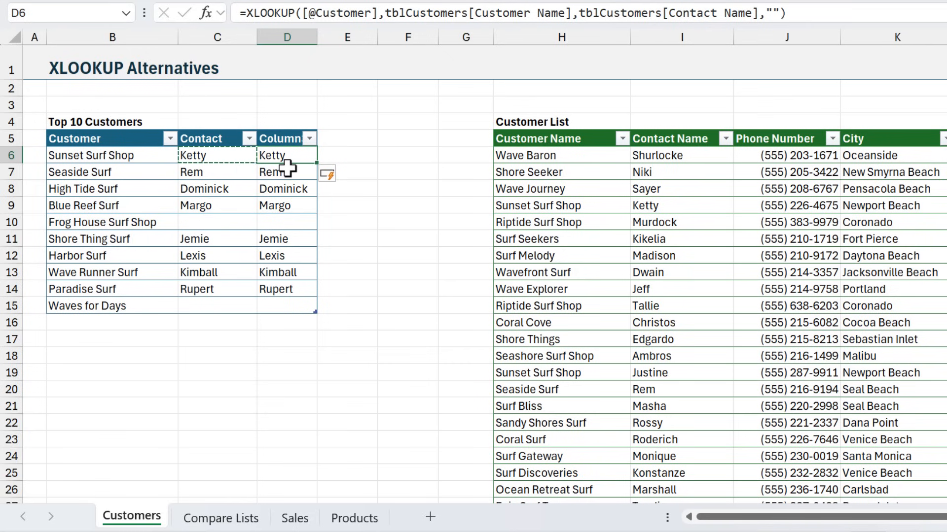
double_click(287, 155)
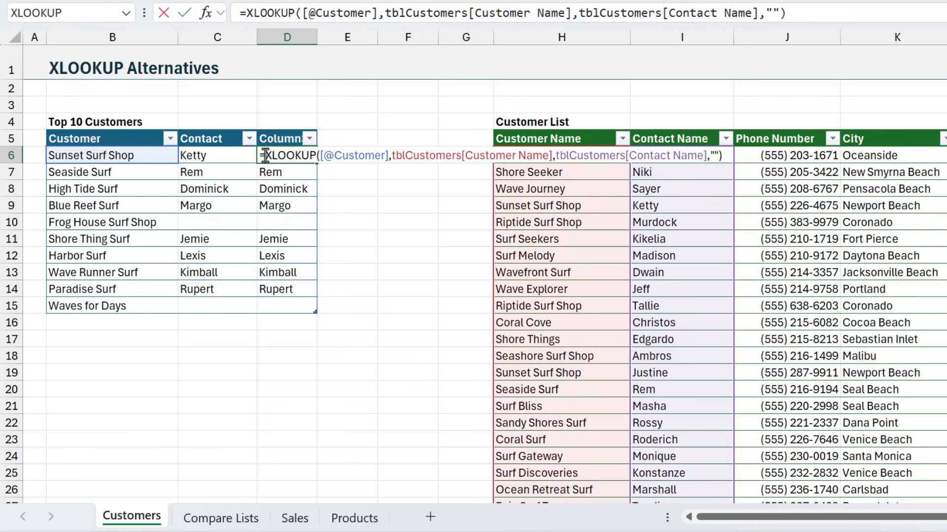
text(row)
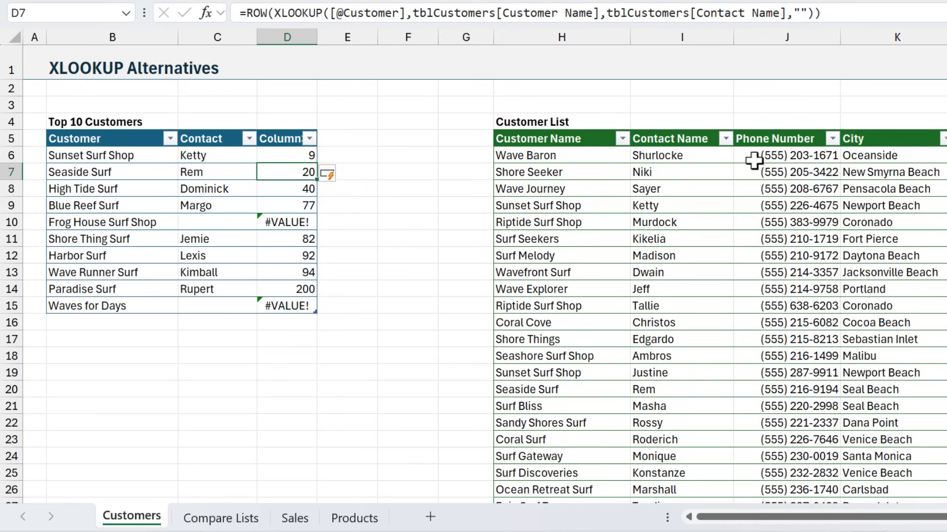
mouse_move(292, 175)
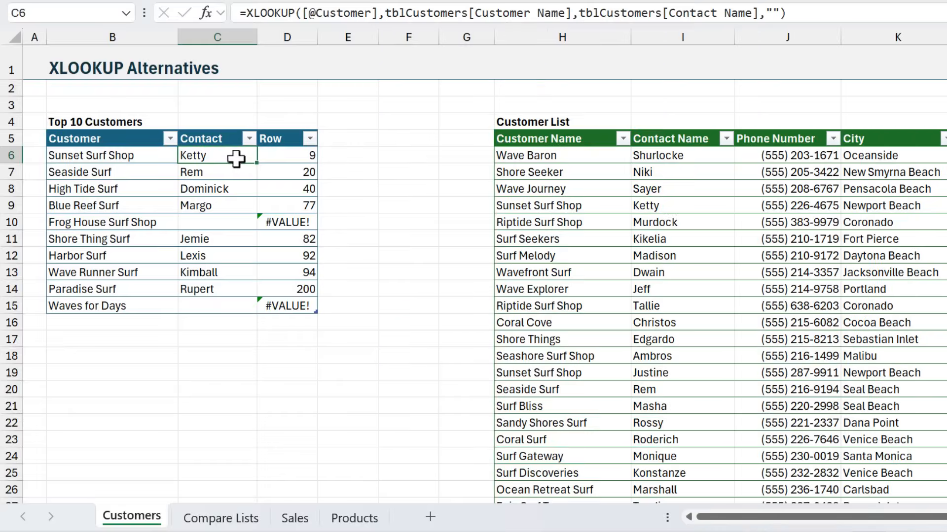
click(349, 155)
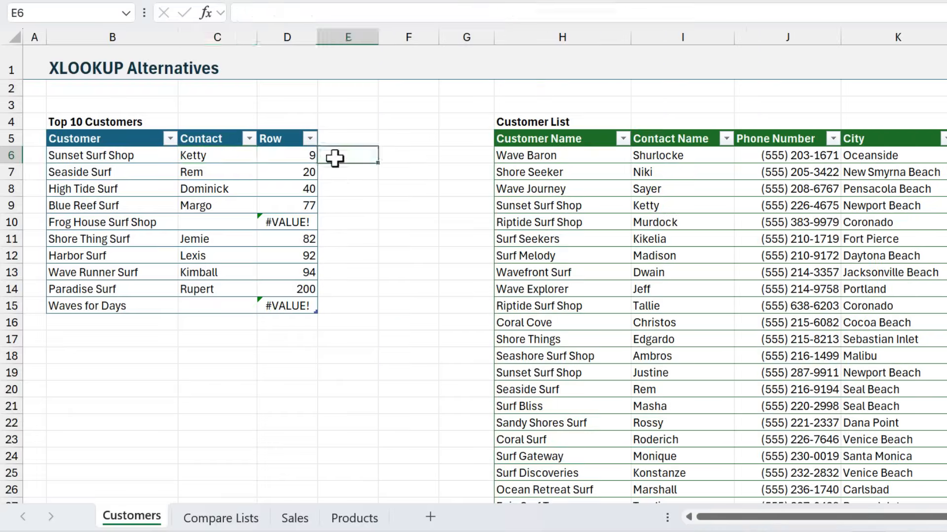
text(=coun)
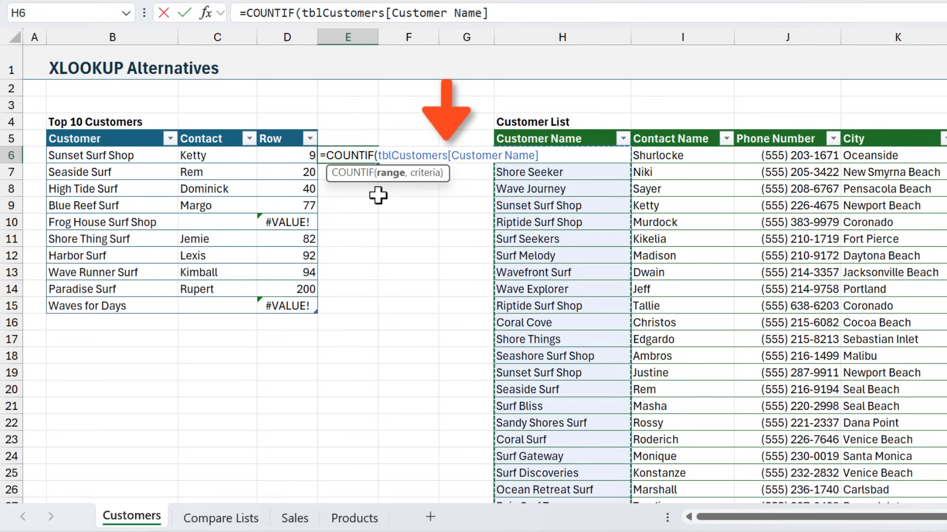
text(,)
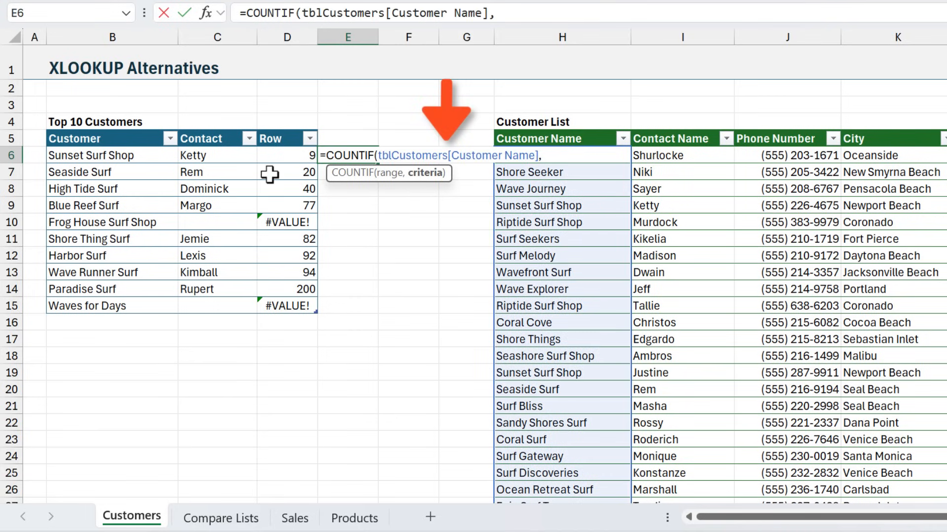
click(94, 155)
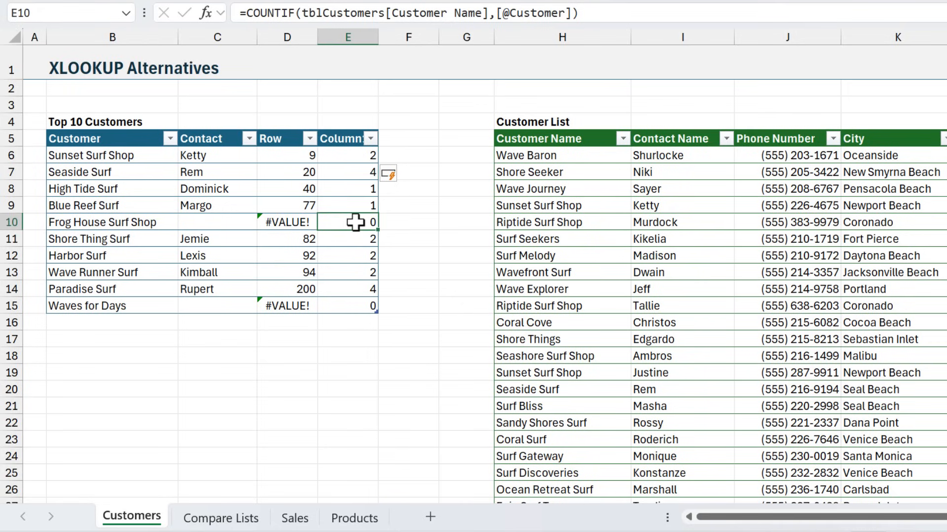
mouse_move(348, 222)
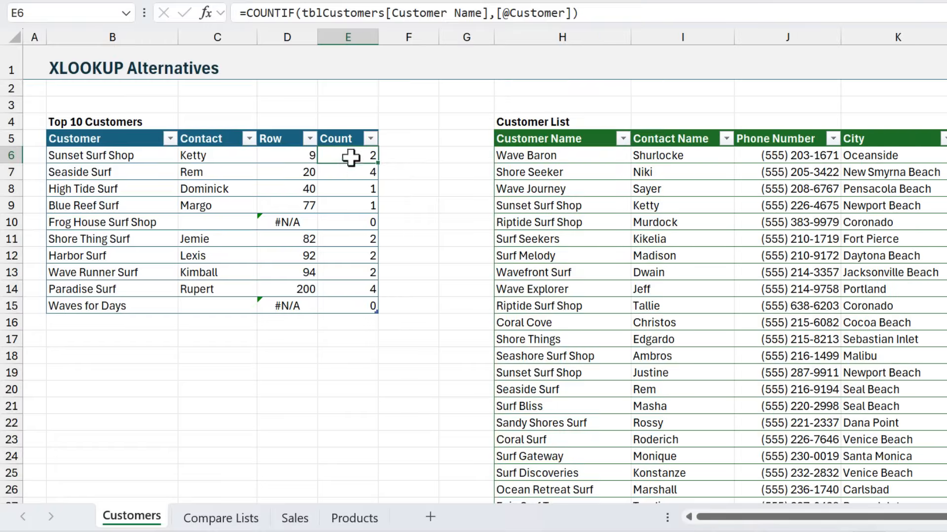
mouse_move(356, 262)
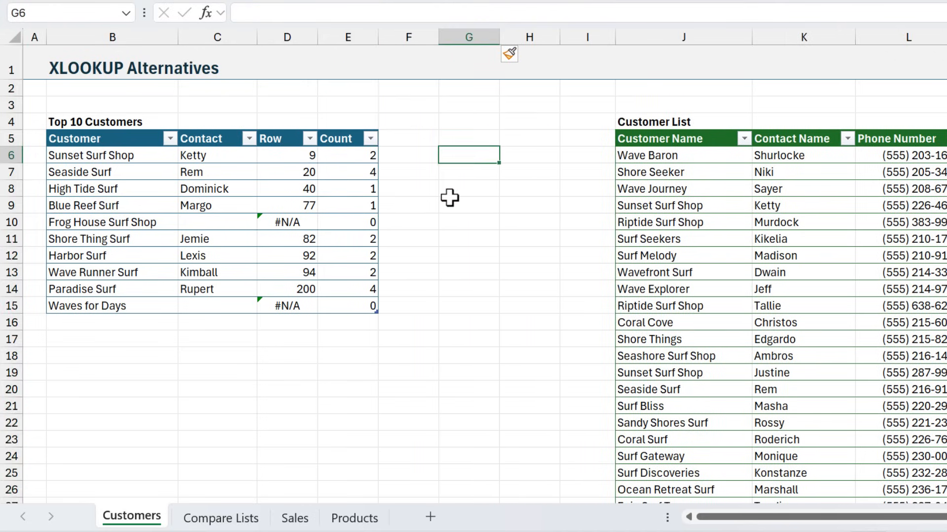
- Enter a FILTER in G6 returning contacts where Customer Name equals the row's Customer, blank if none
text(=fil)
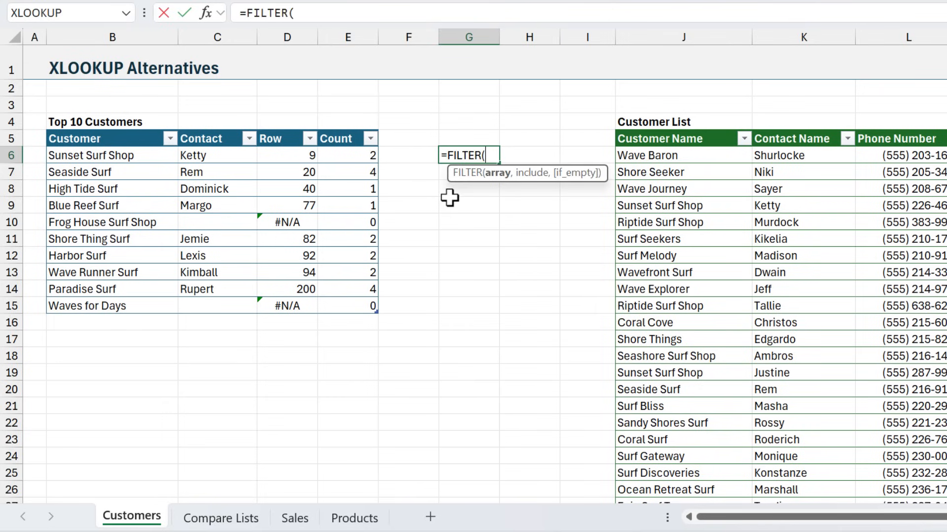
mouse_move(450, 194)
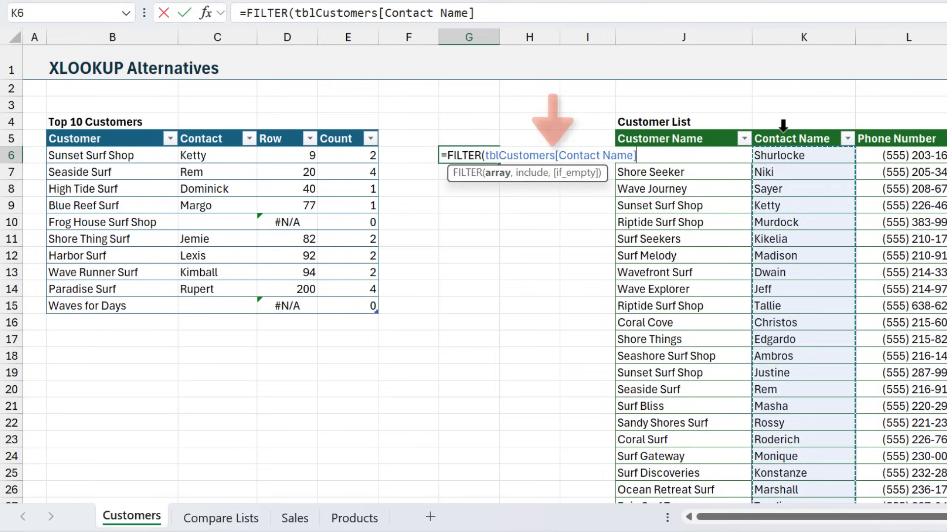
text(,)
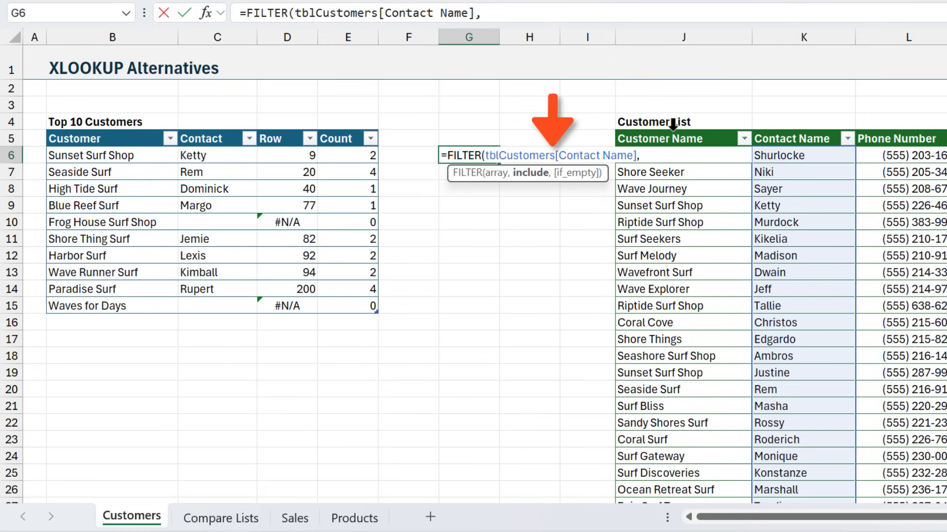
click(658, 138)
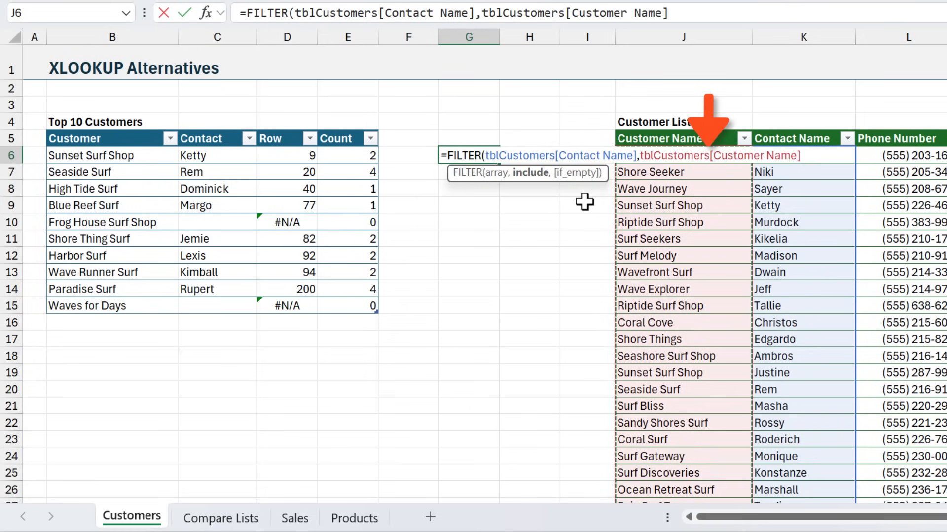
text(=)
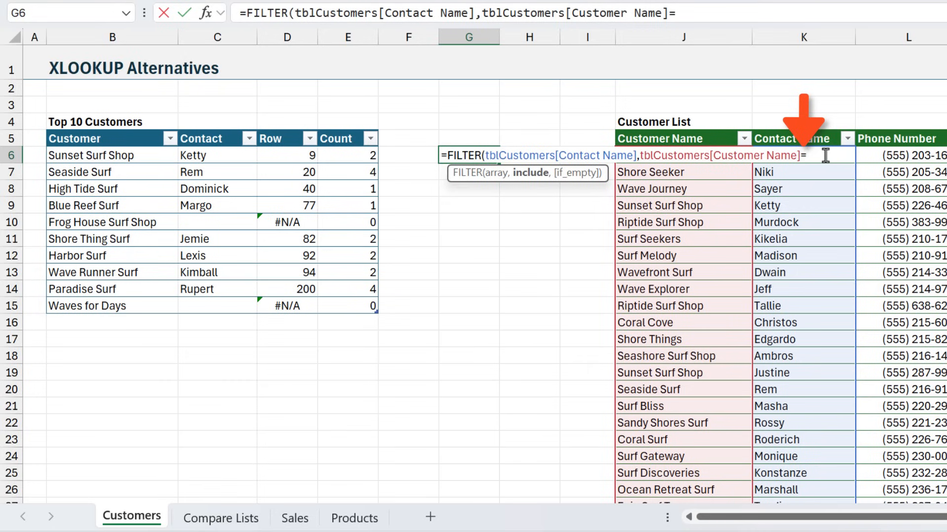
mouse_move(127, 155)
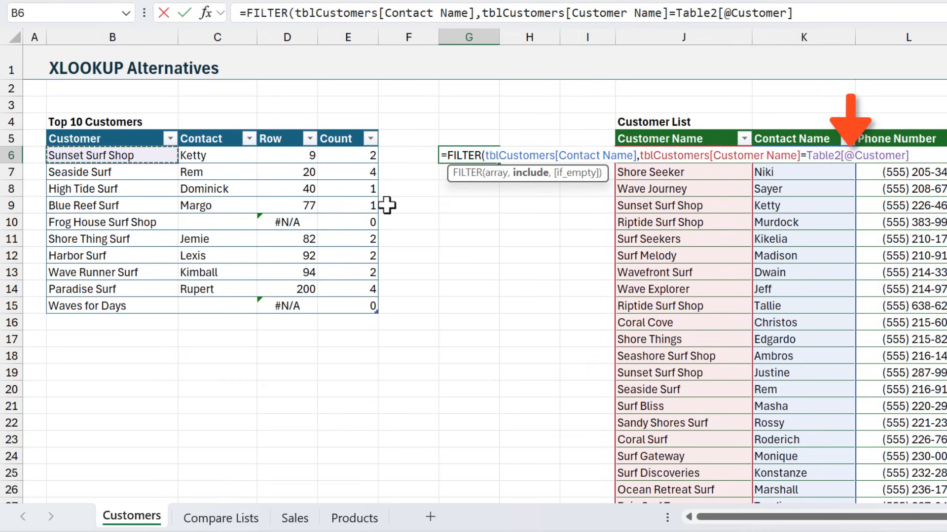
text(,)
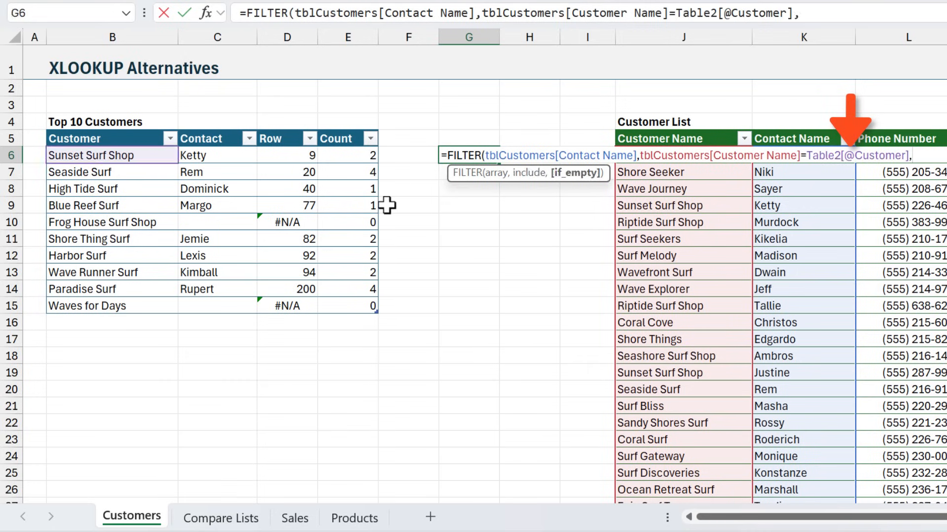
text("")
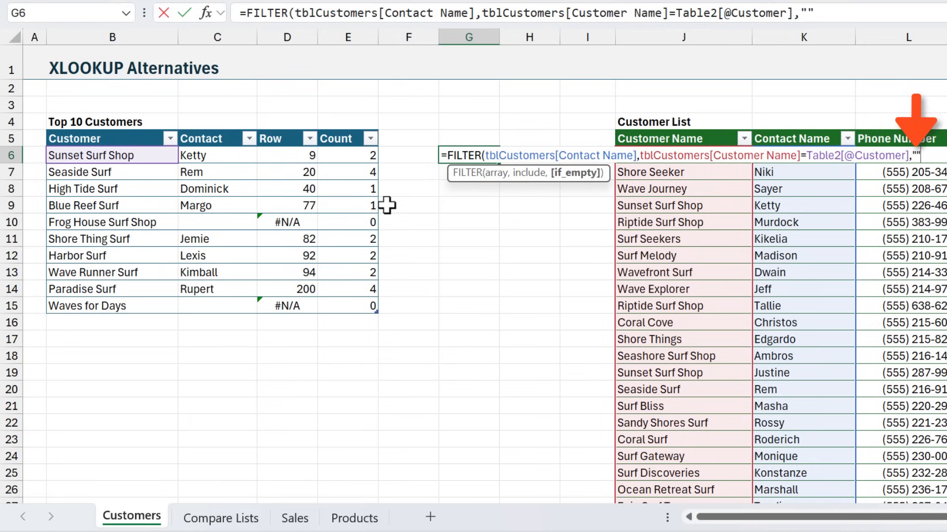
mouse_move(575, 219)
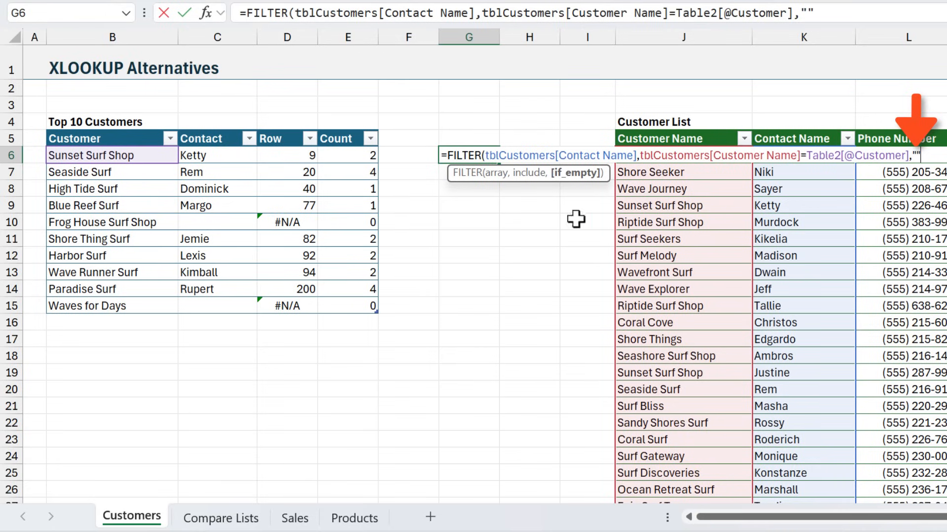
mouse_move(494, 199)
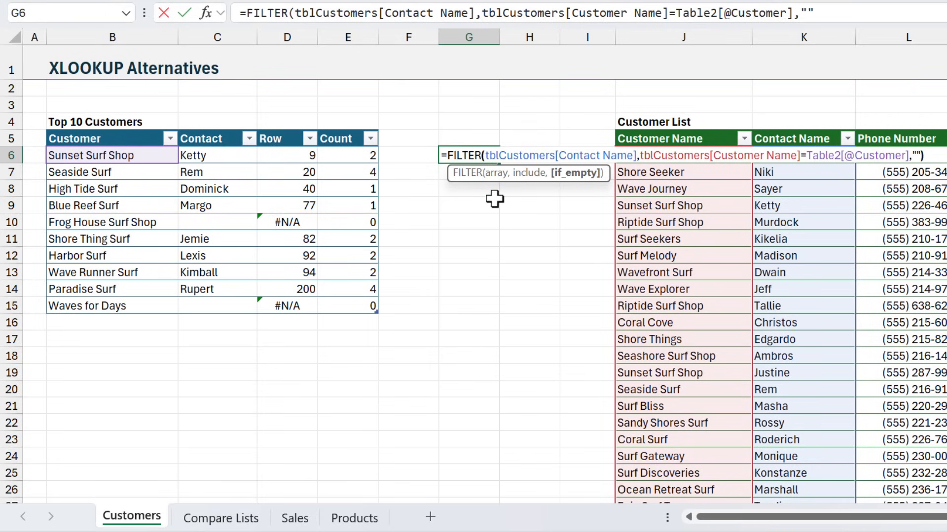
key(Enter)
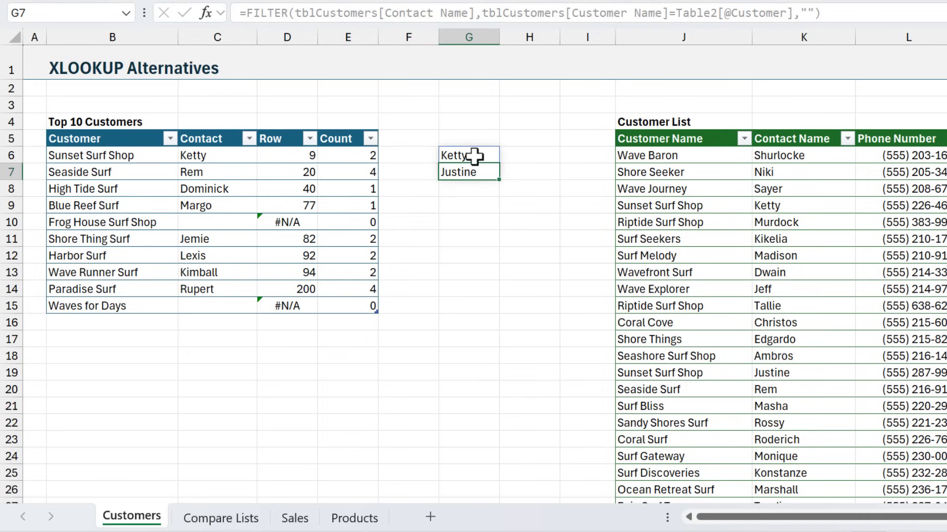
mouse_move(424, 158)
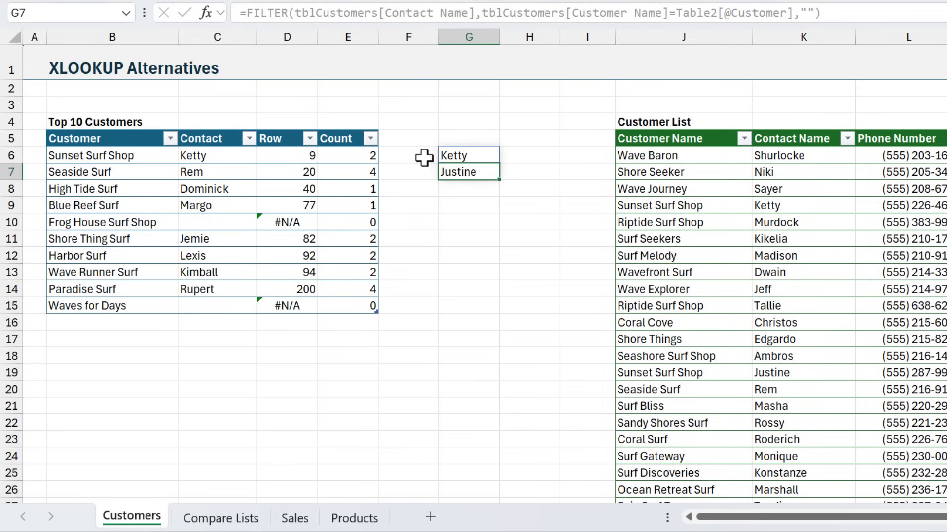
mouse_move(216, 155)
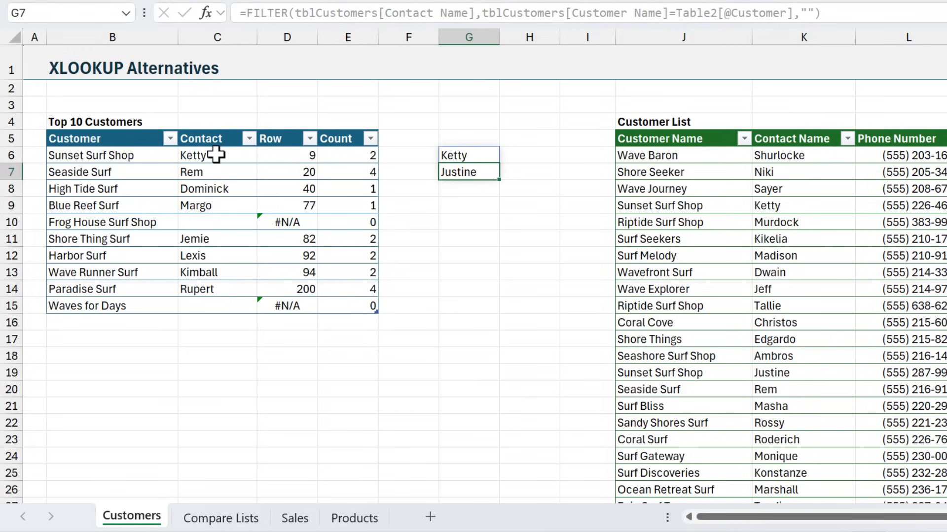
mouse_move(429, 155)
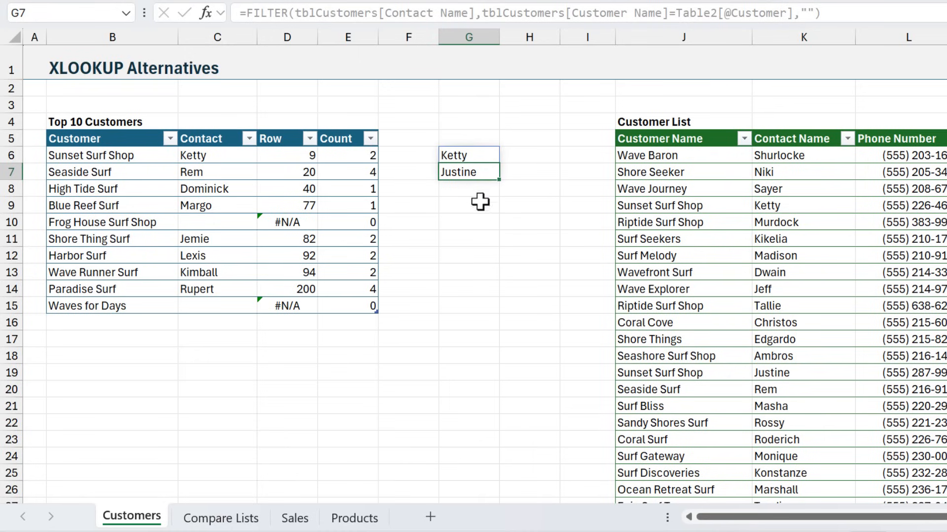
click(468, 205)
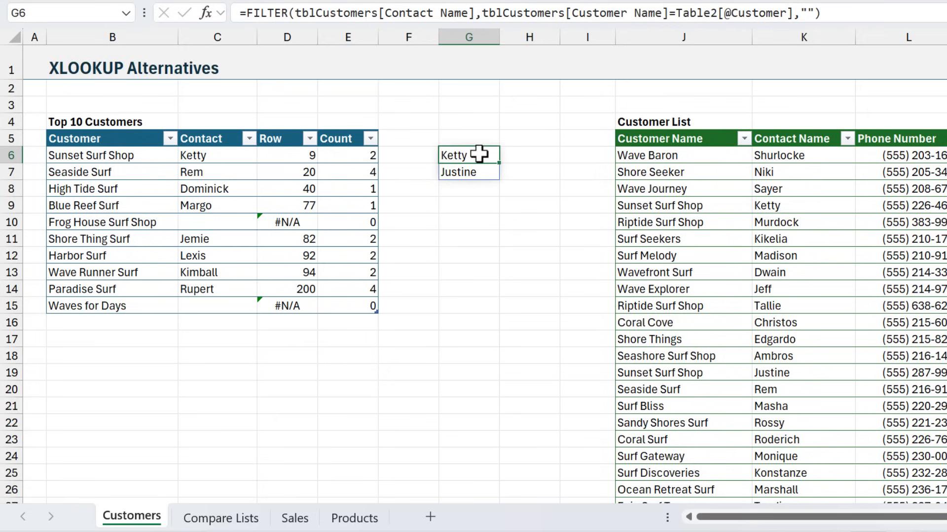
- Move the FILTER formula into F6 so it becomes a calculated table column
click(407, 154)
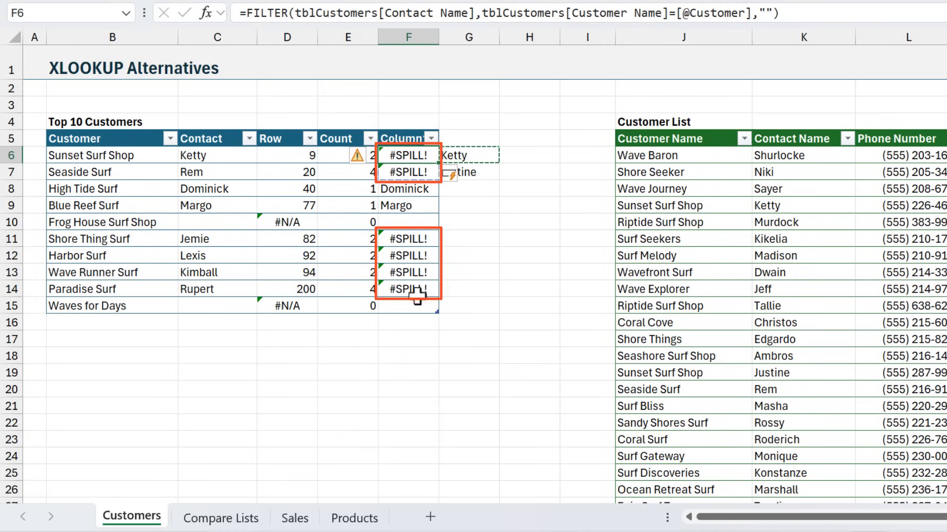
mouse_move(416, 304)
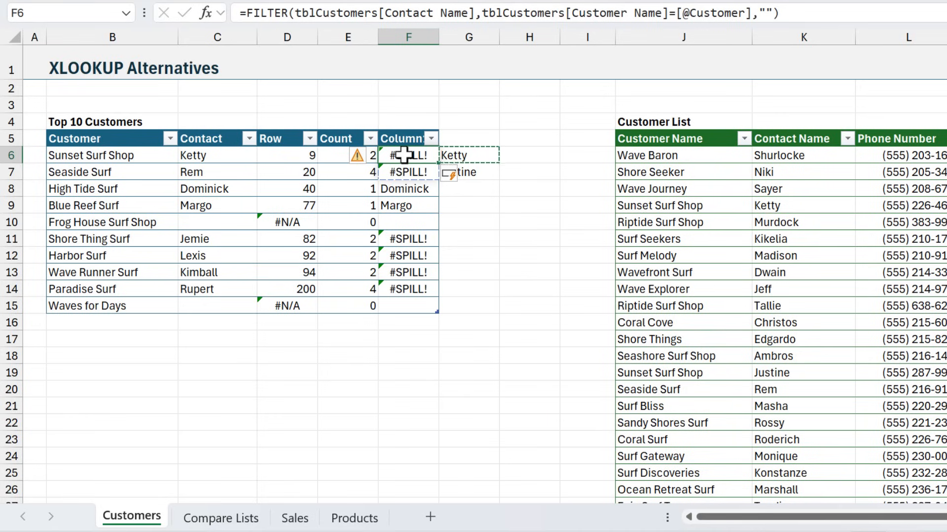
click(468, 155)
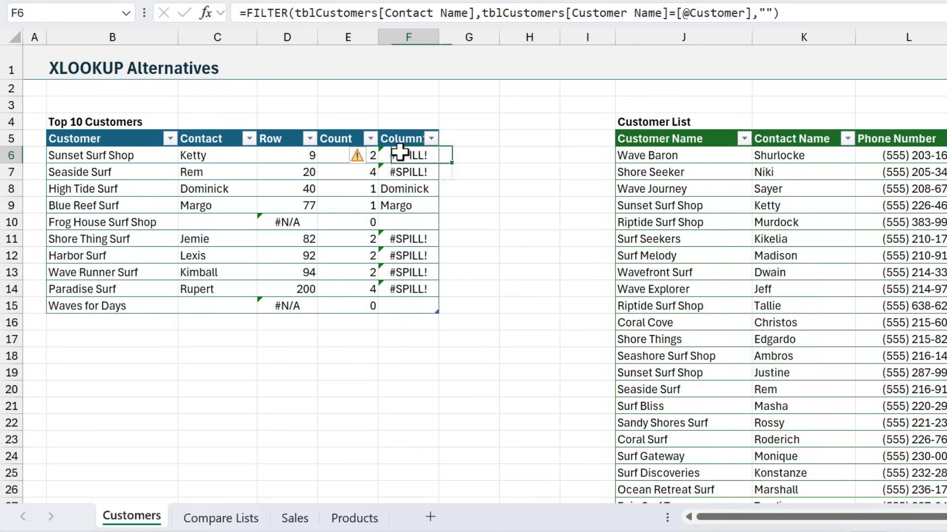
- Wrap the F6 FILTER in ARRAYTOTEXT for comma-separated contacts, then re-edit to try a TEXT function
double_click(407, 155)
text(ARRAYTOTEXT()
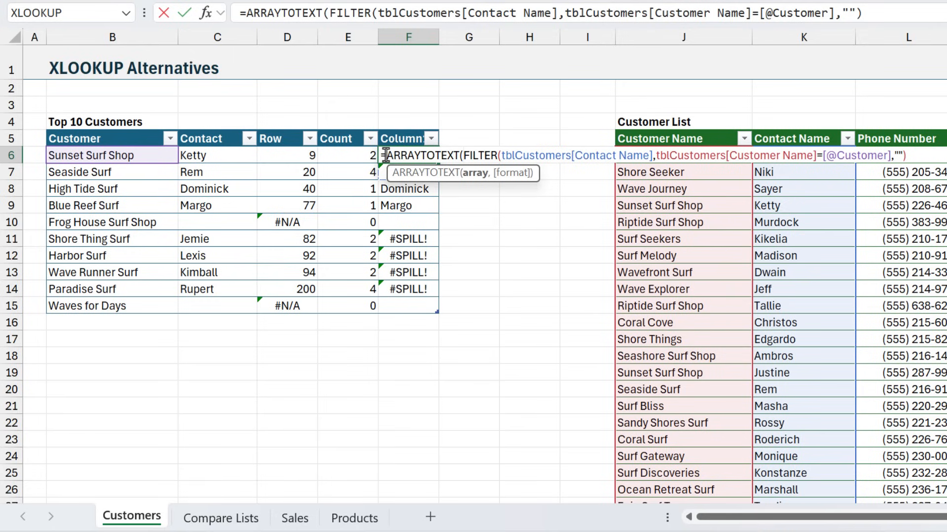
mouse_move(883, 170)
text())
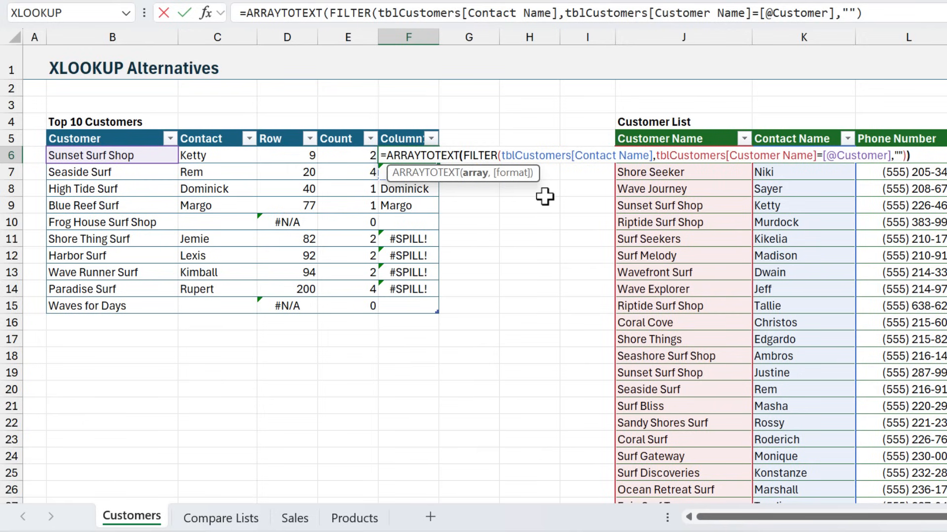
key(enter)
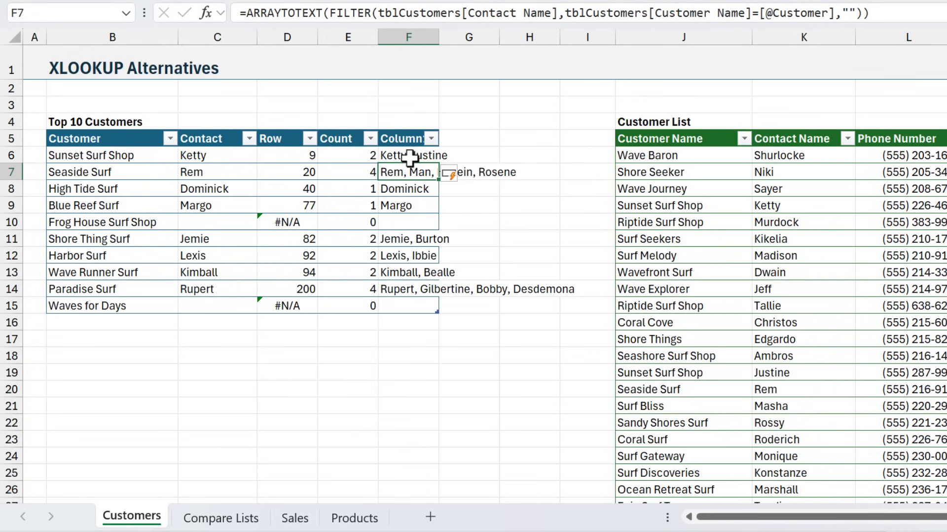
click(408, 155)
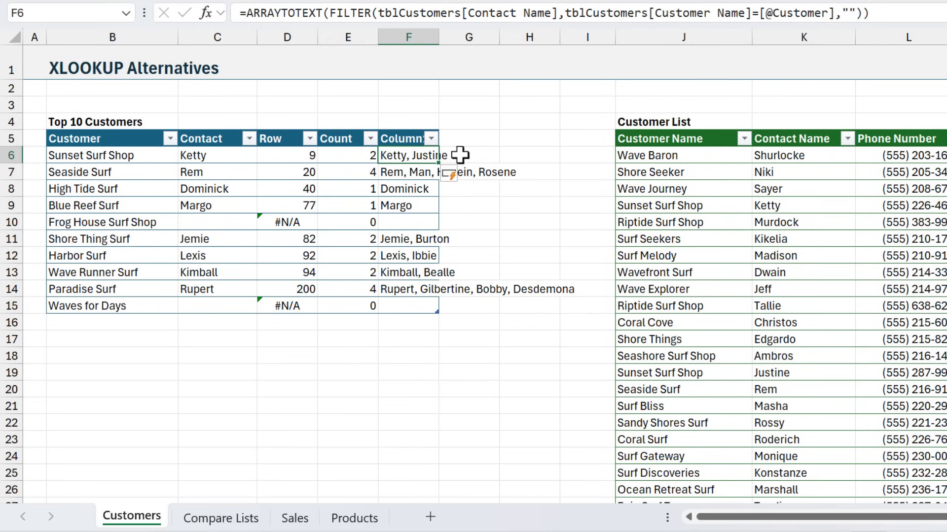
double_click(408, 155)
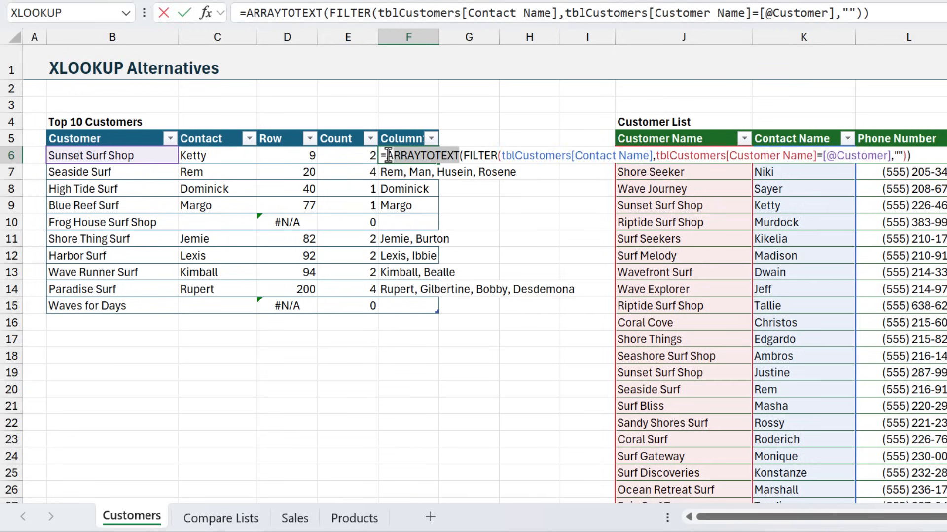
text(te)
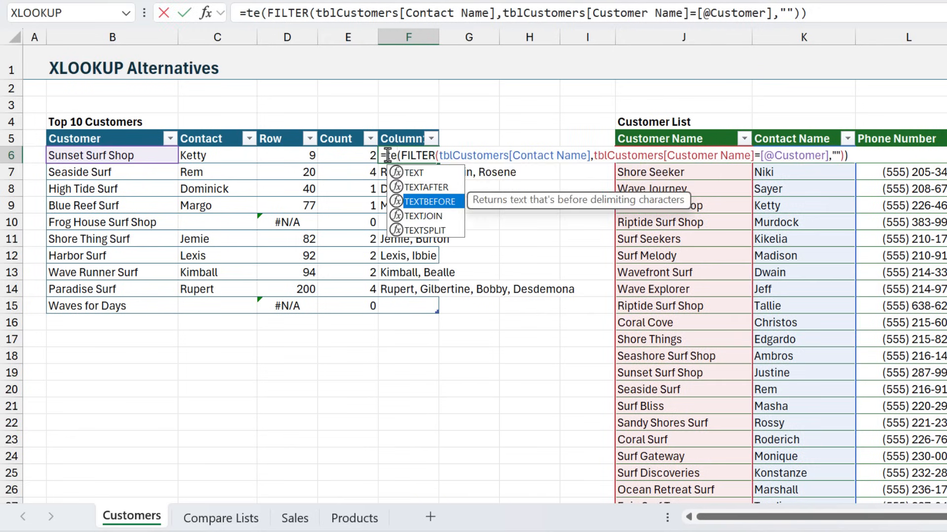
click(220, 517)
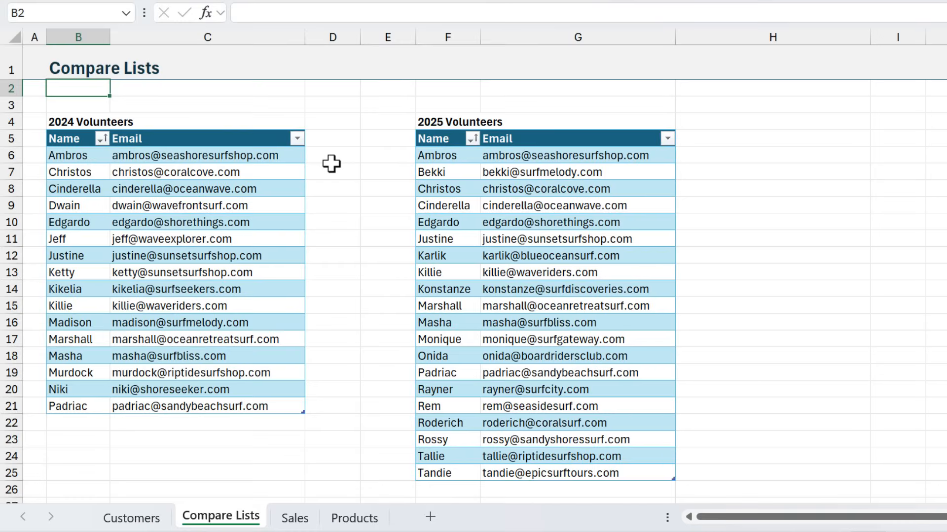
mouse_move(87, 137)
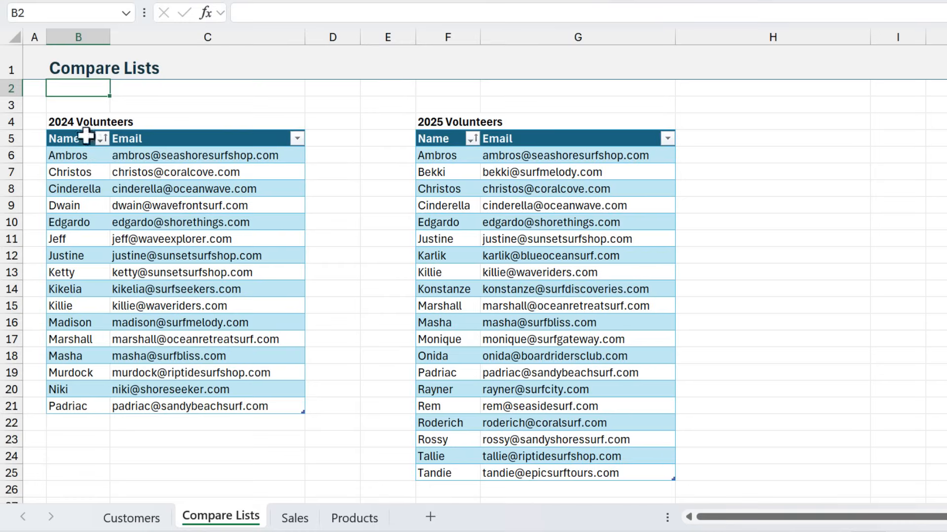
mouse_move(434, 155)
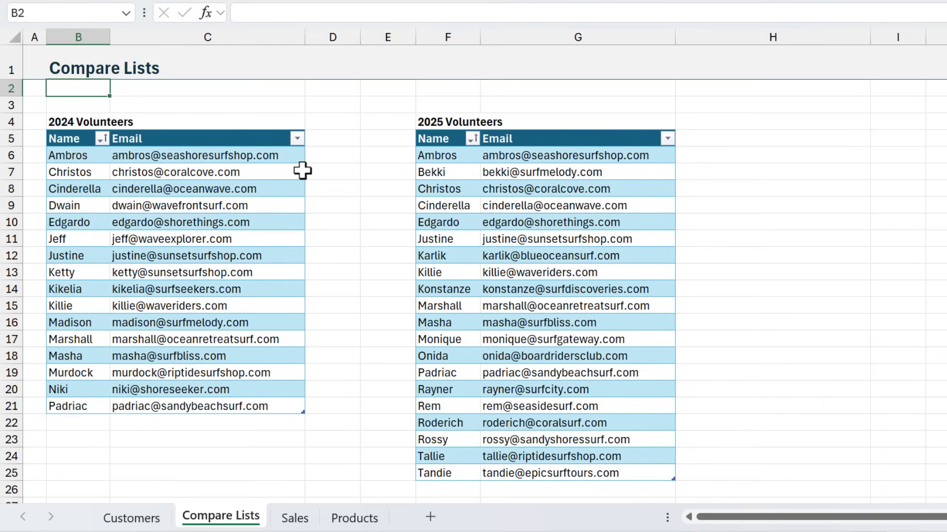
mouse_move(448, 174)
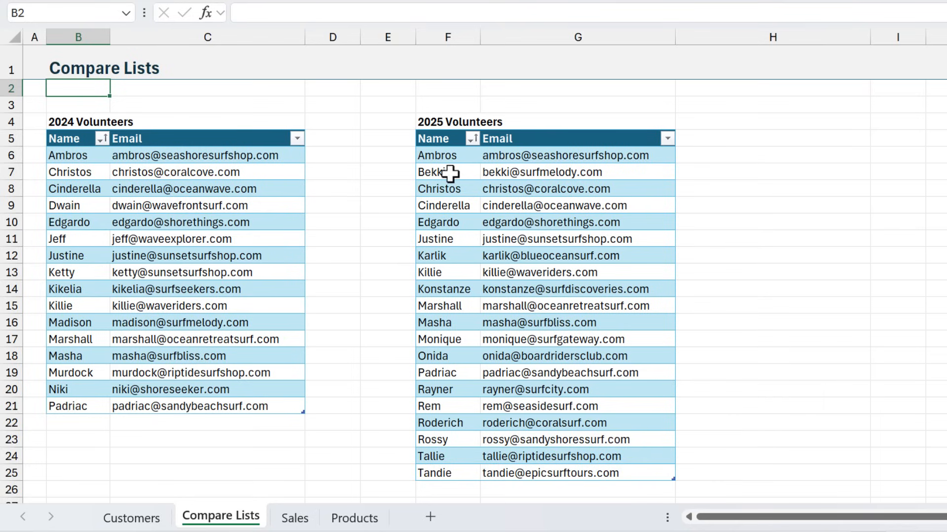
mouse_move(327, 177)
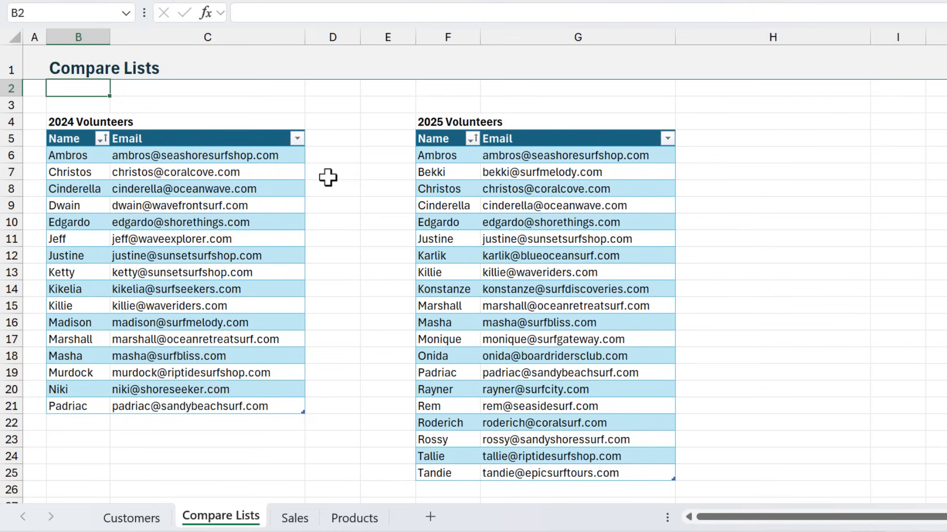
mouse_move(433, 170)
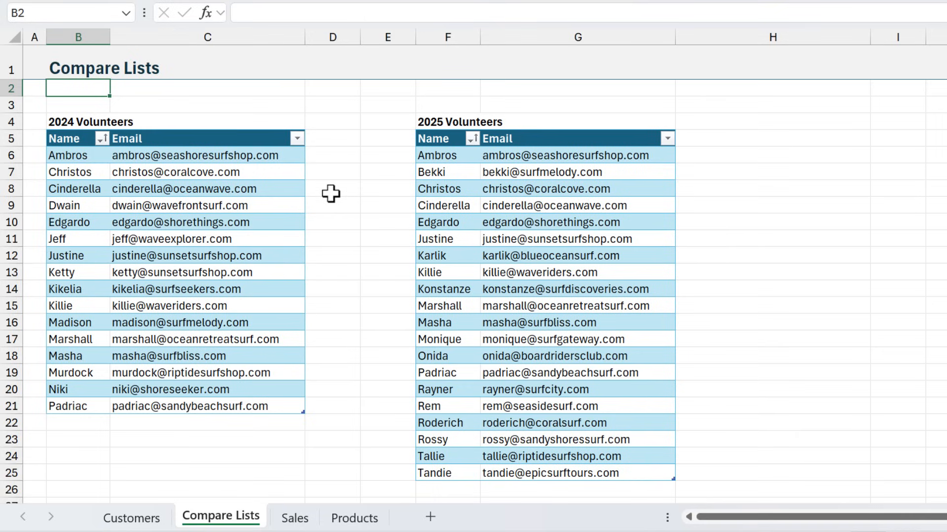
mouse_move(42, 156)
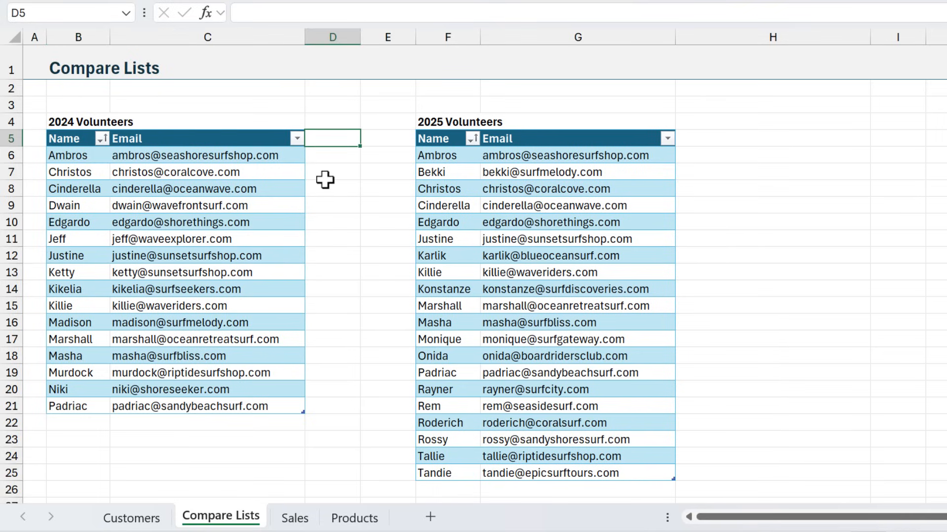
- Add a Year header in D5 and fill the whole 2024 Volunteers column with 2024
text(Year)
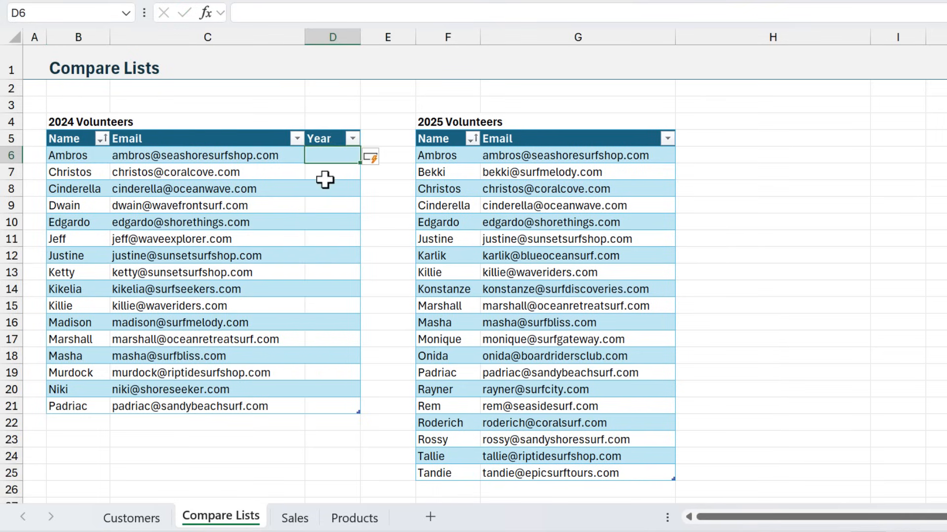
key(ctrl+shift+down)
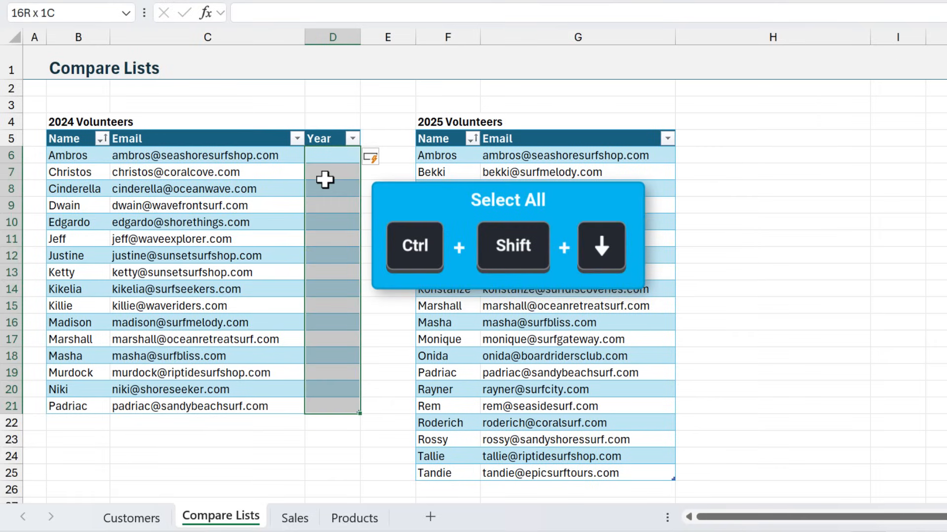
text(202)
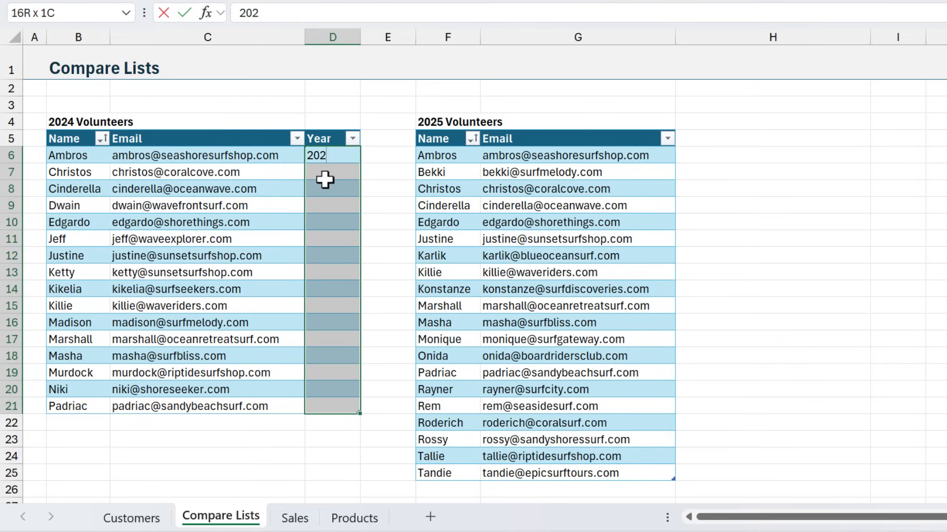
text(4)
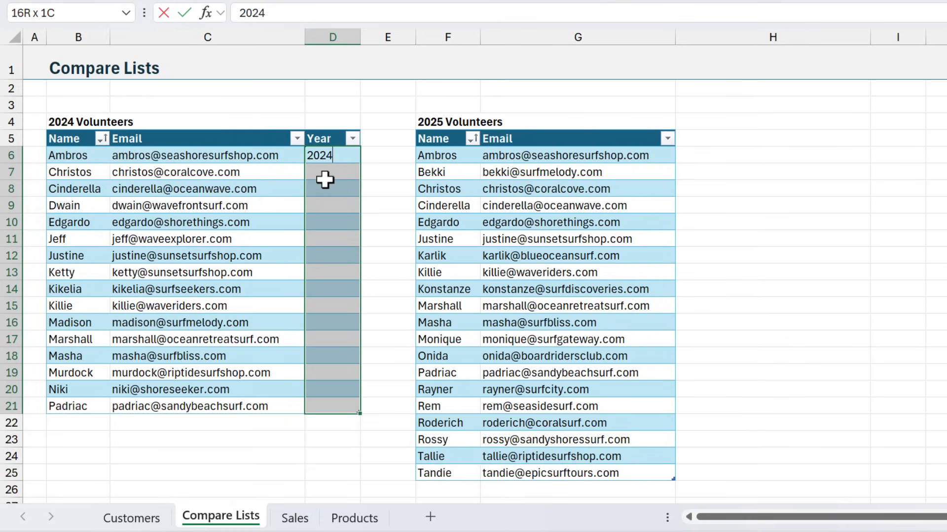
key(ctrl+Enter)
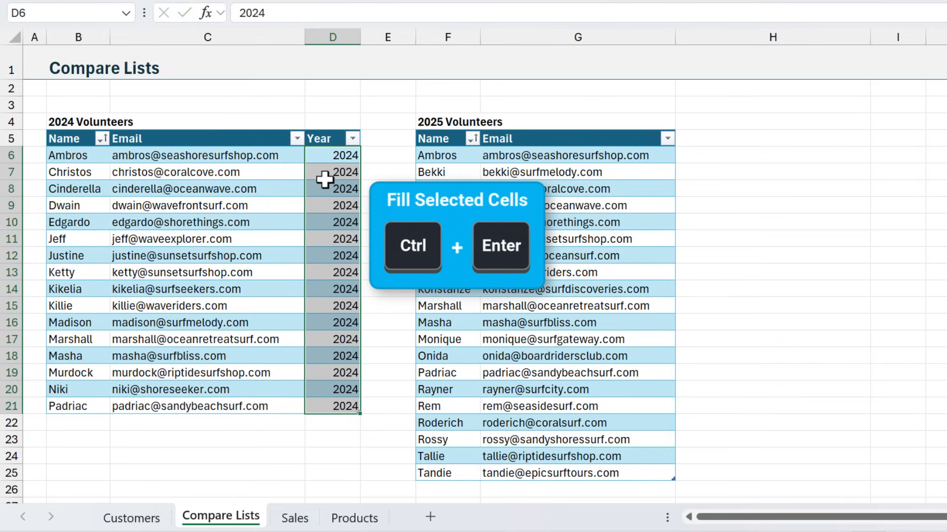
key(Ctrl+Enter)
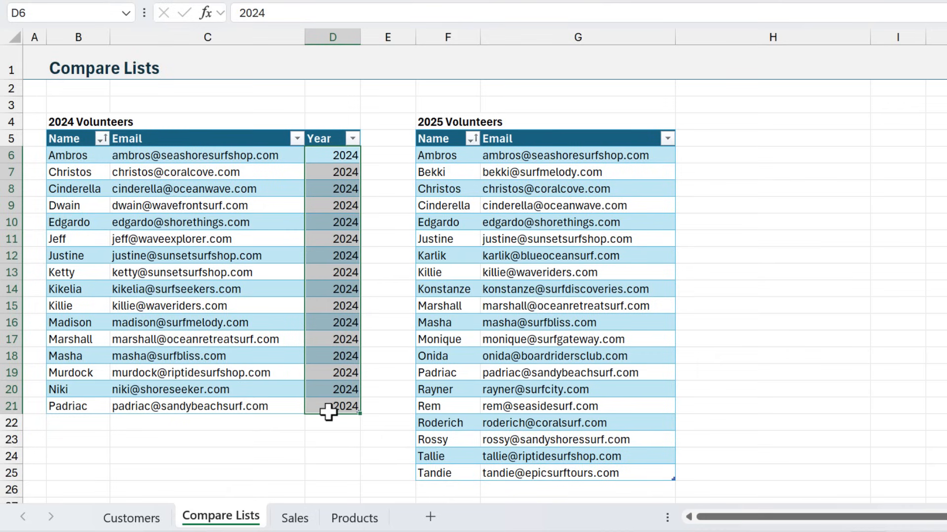
click(447, 155)
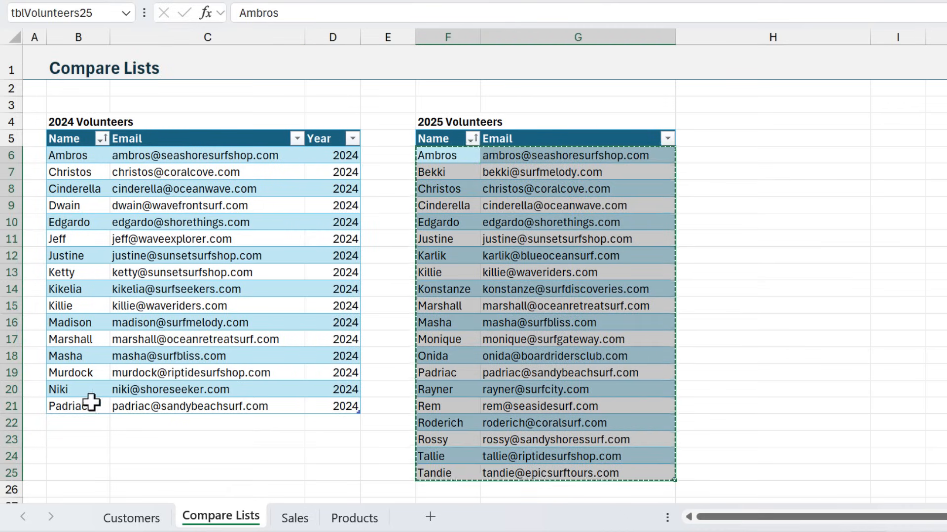
- Paste the 2025 volunteers below the 2024 rows and start filling their Year with 2025
key(ctrl+v)
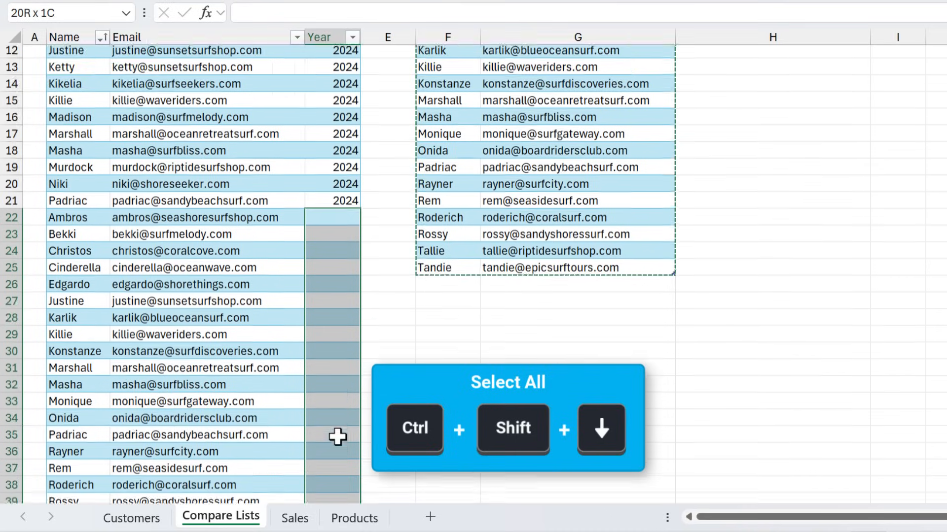
text(2025)
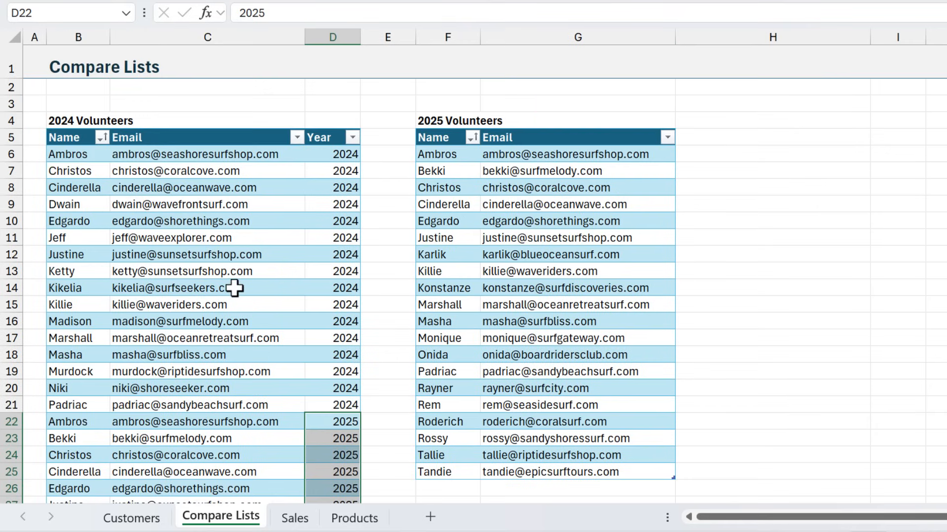
mouse_move(217, 194)
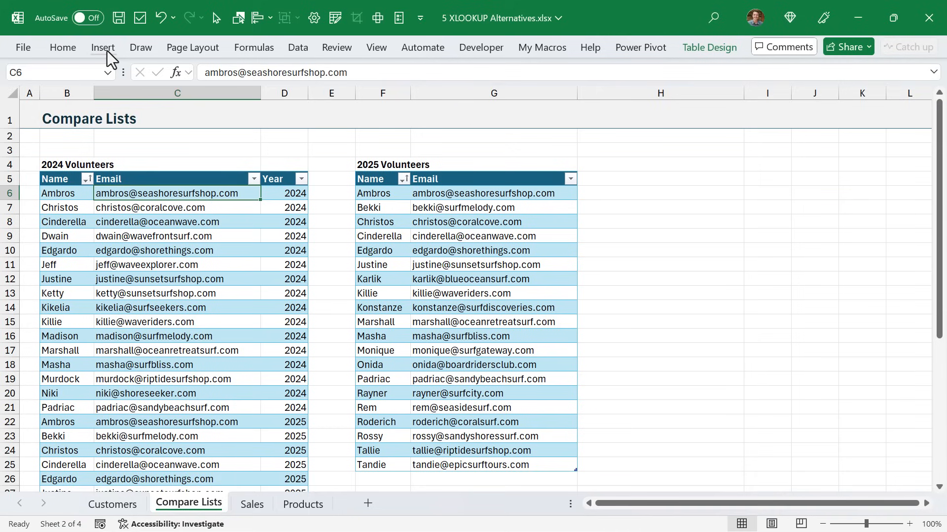
- Insert a PivotTable from the combined volunteers table onto a new worksheet
click(103, 47)
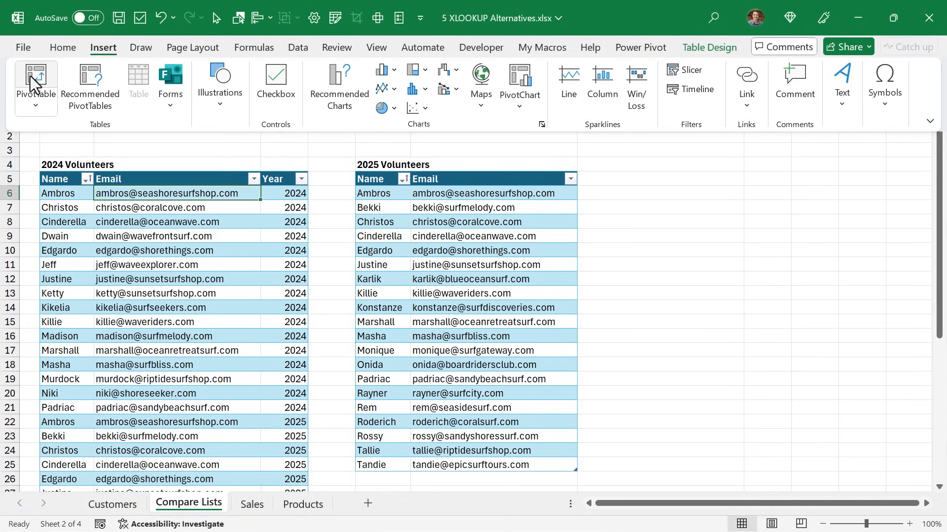
click(36, 82)
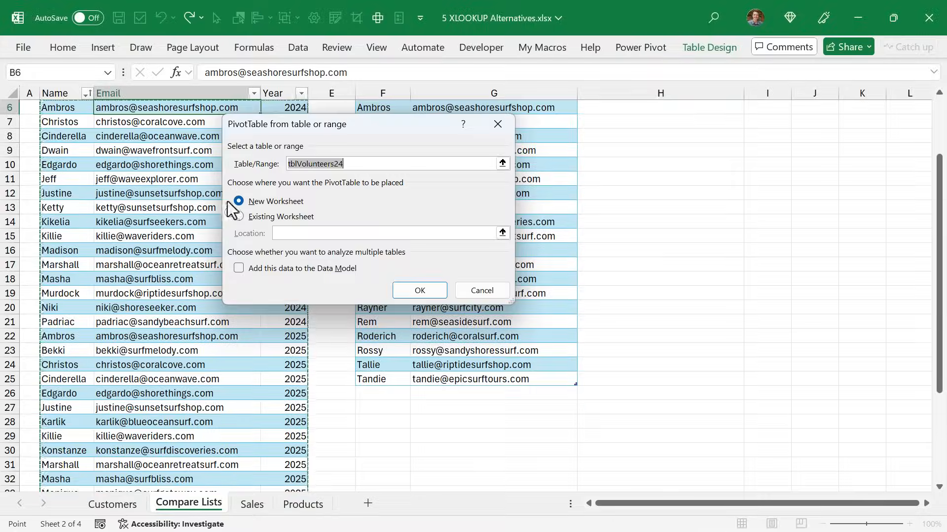
click(419, 290)
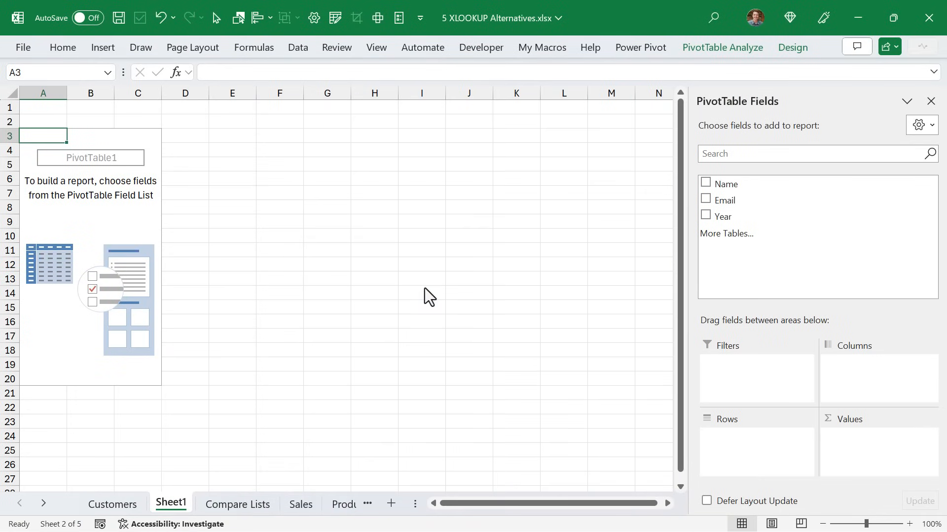
mouse_move(574, 272)
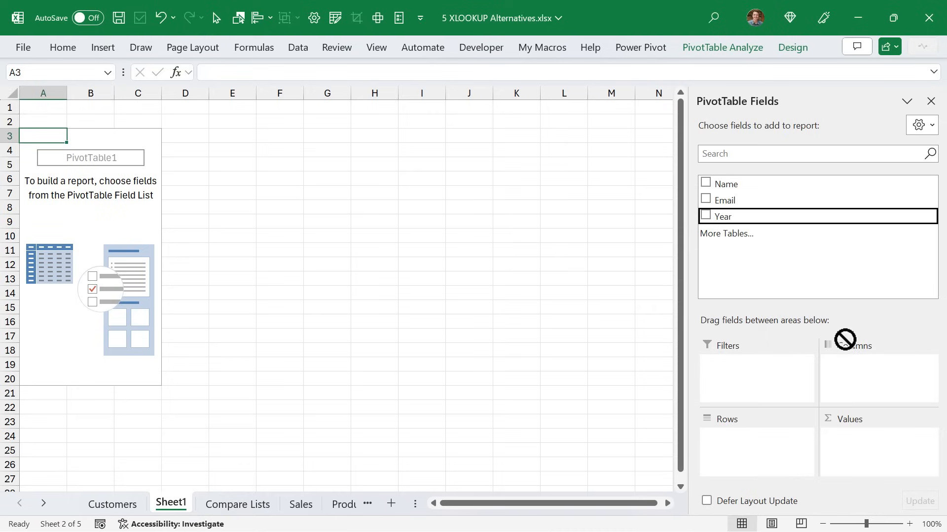
- Place Year in Columns and Email in Rows, then review volunteers missing a 2024 or 2025 count
click(706, 216)
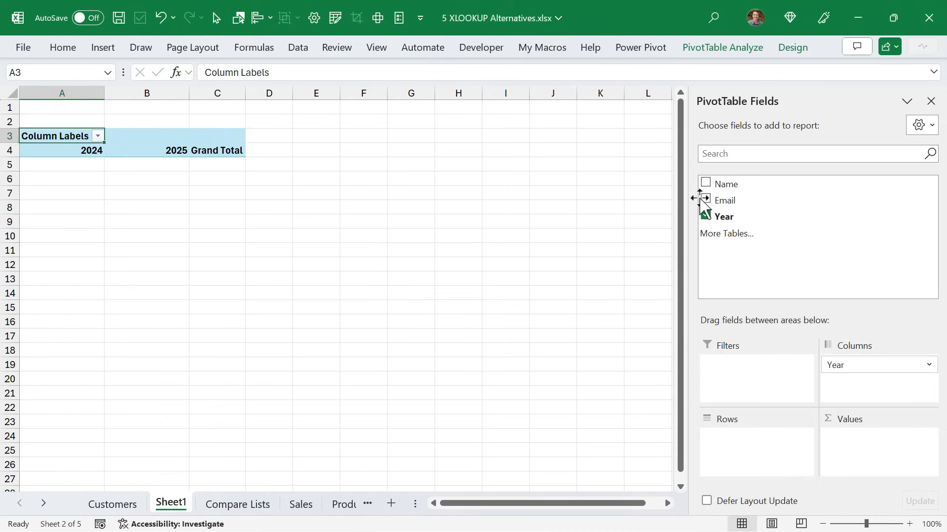
click(704, 200)
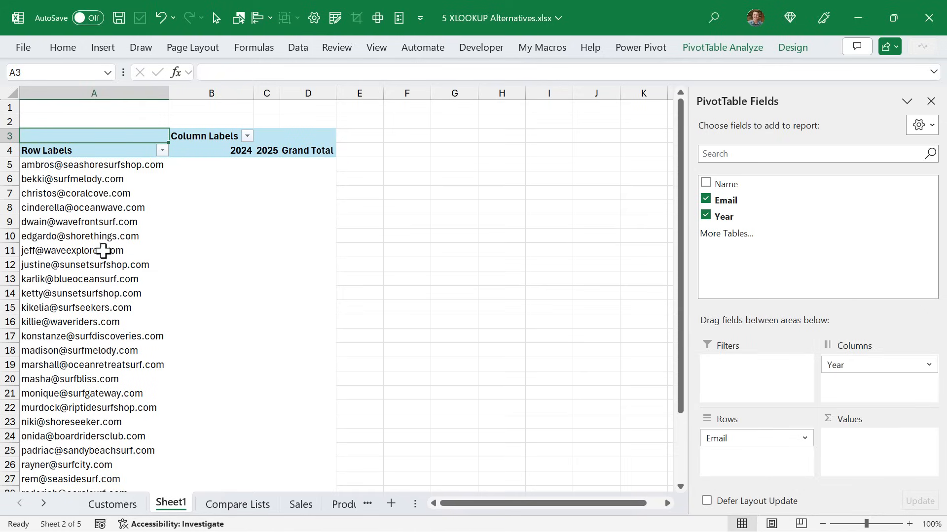
mouse_move(135, 383)
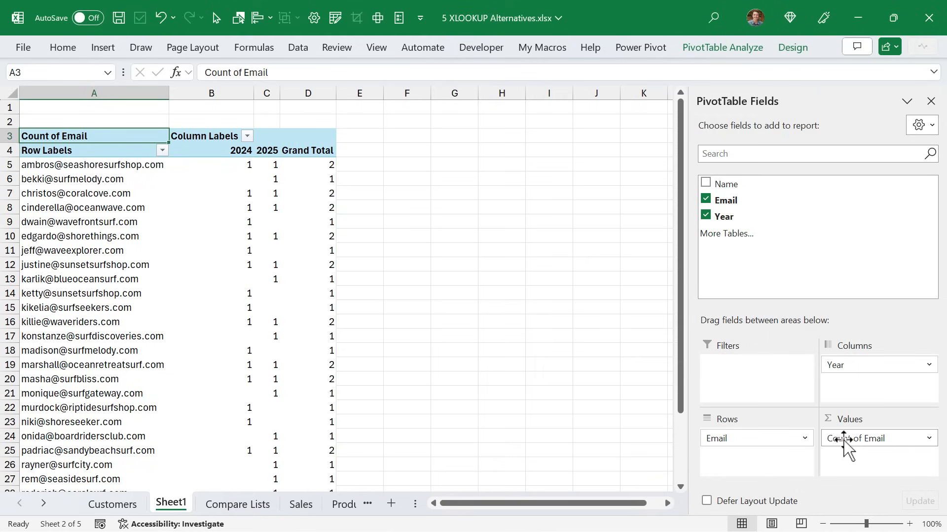
mouse_move(227, 165)
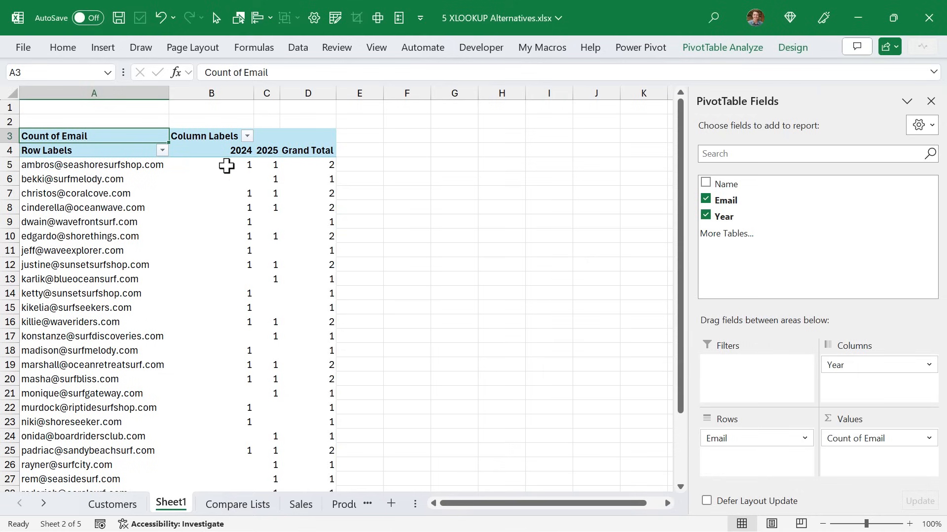
mouse_move(248, 164)
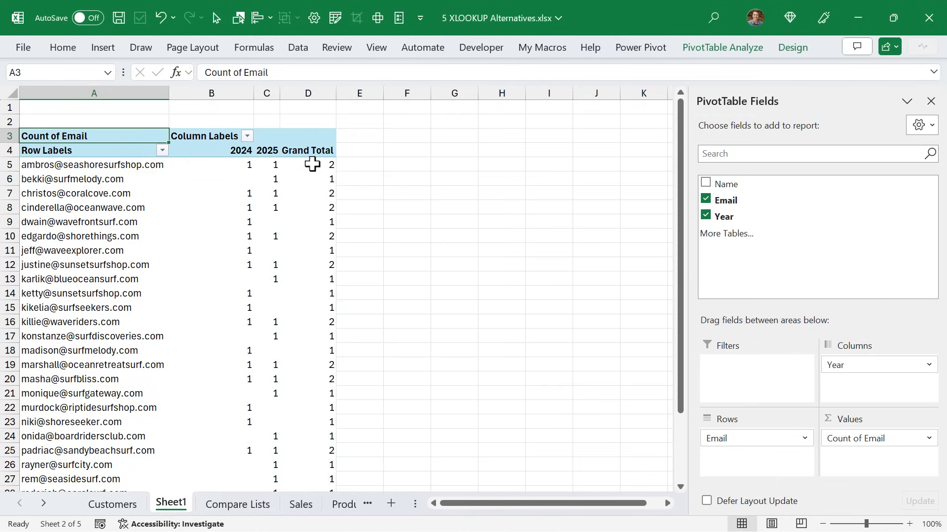
mouse_move(308, 179)
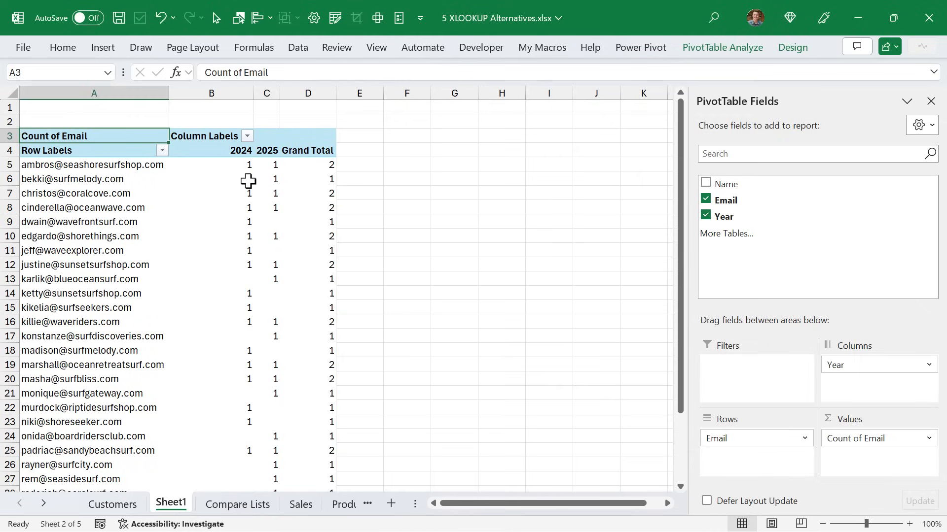
click(211, 178)
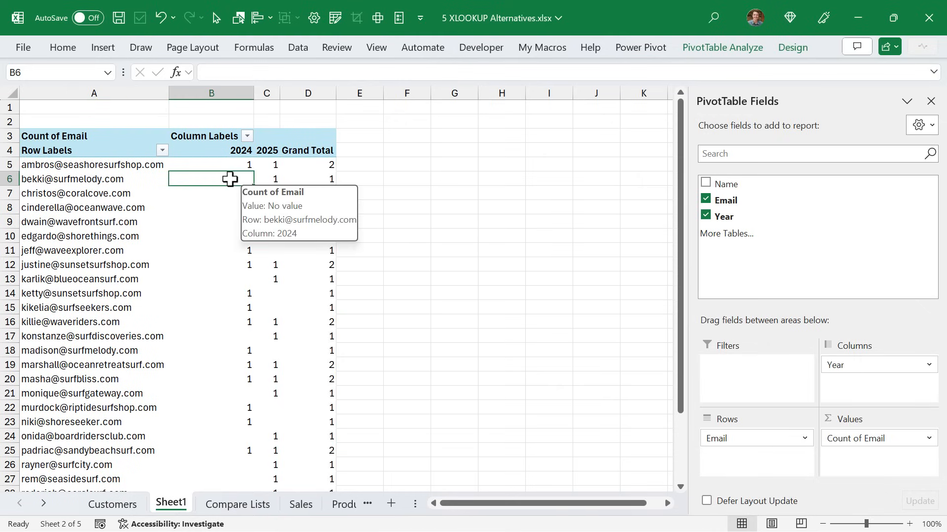
mouse_move(272, 233)
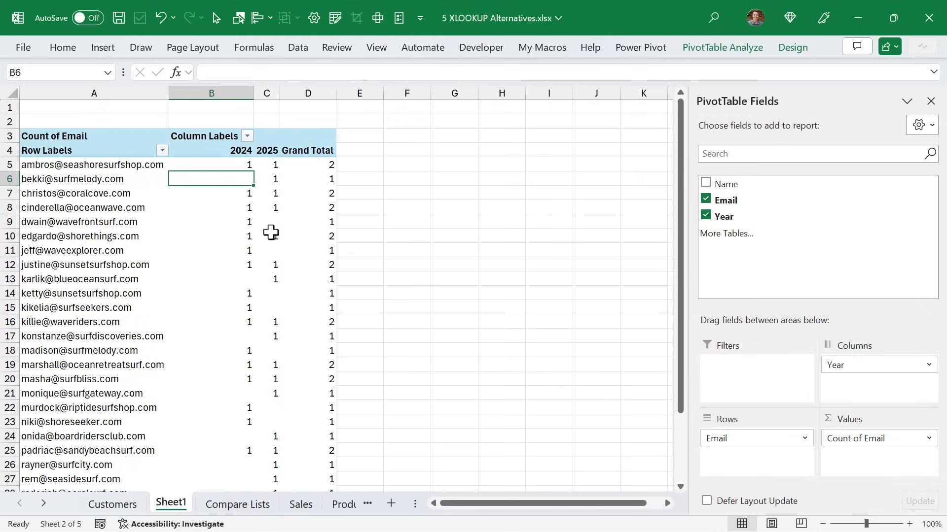
click(266, 222)
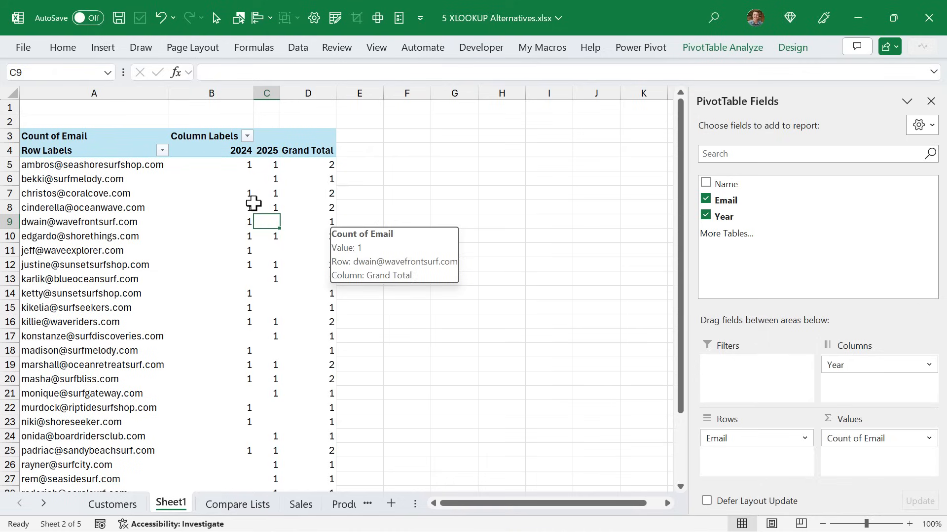
mouse_move(148, 258)
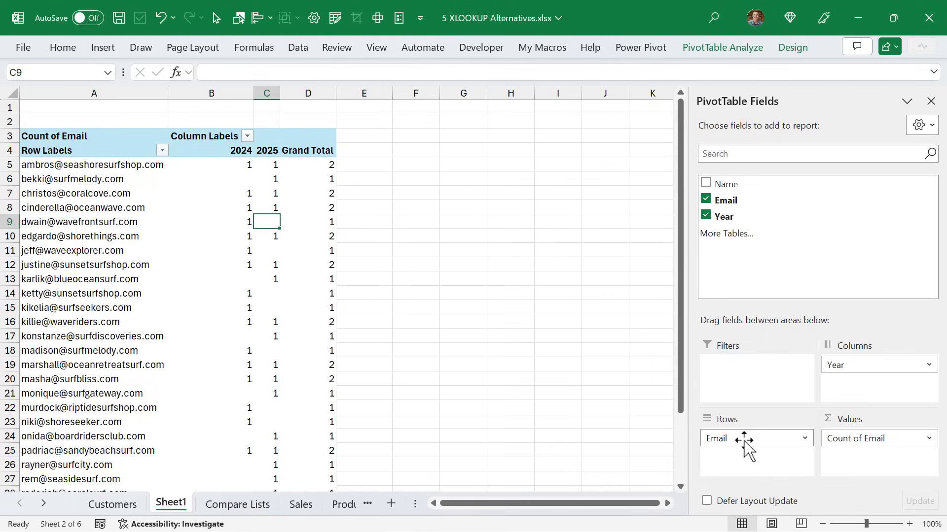
mouse_move(341, 225)
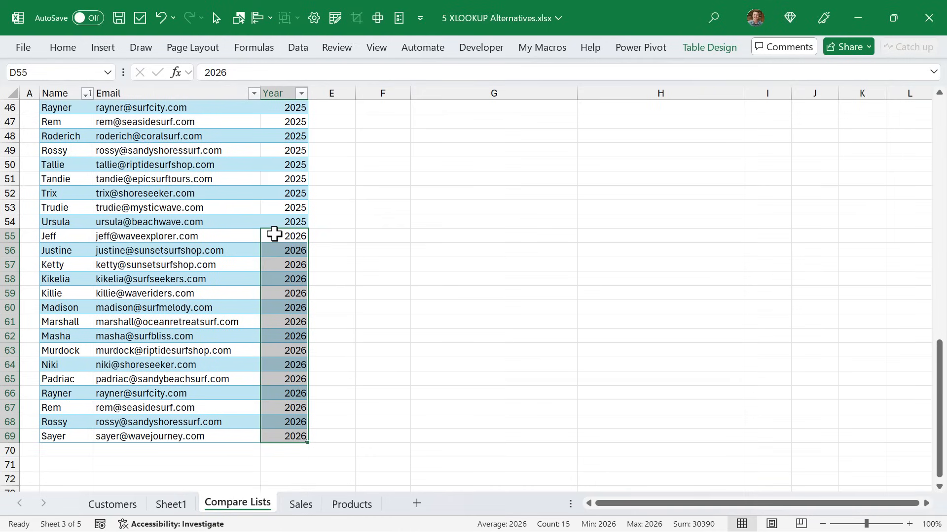
mouse_move(263, 255)
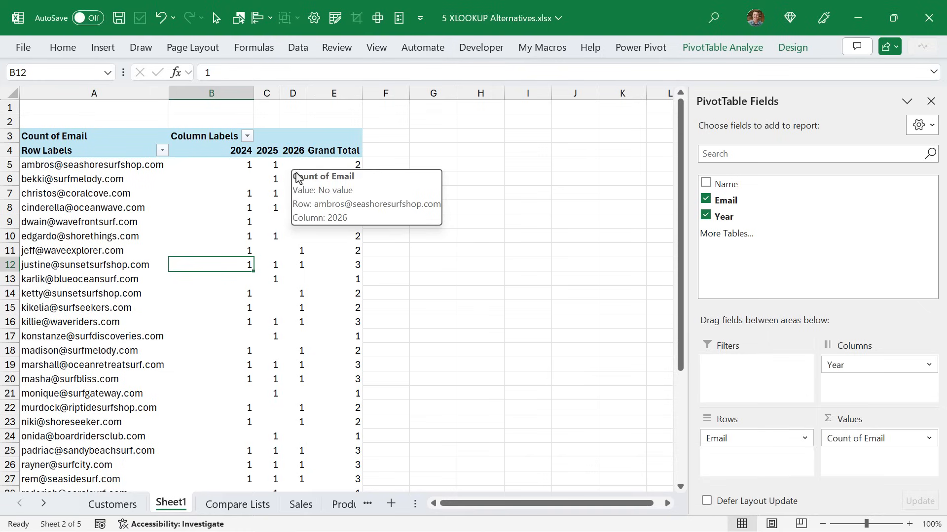
mouse_move(289, 253)
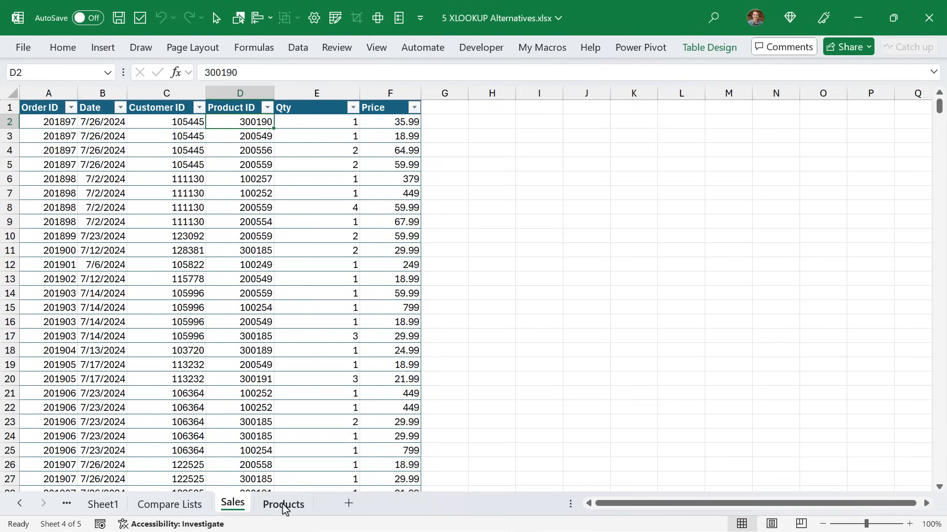
- Switch from the Products list to the Sales sheet and load its table into Power Query via From Table/Range
click(283, 504)
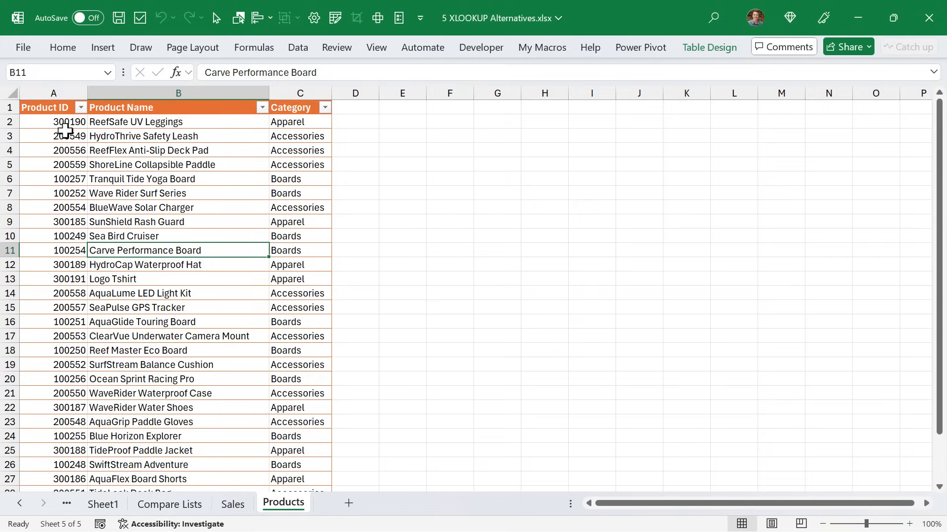
mouse_move(288, 125)
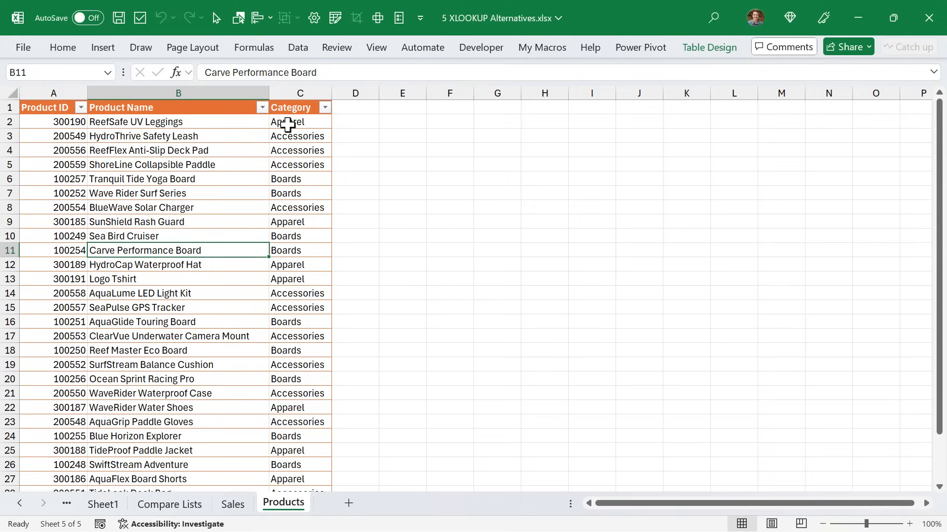
mouse_move(245, 444)
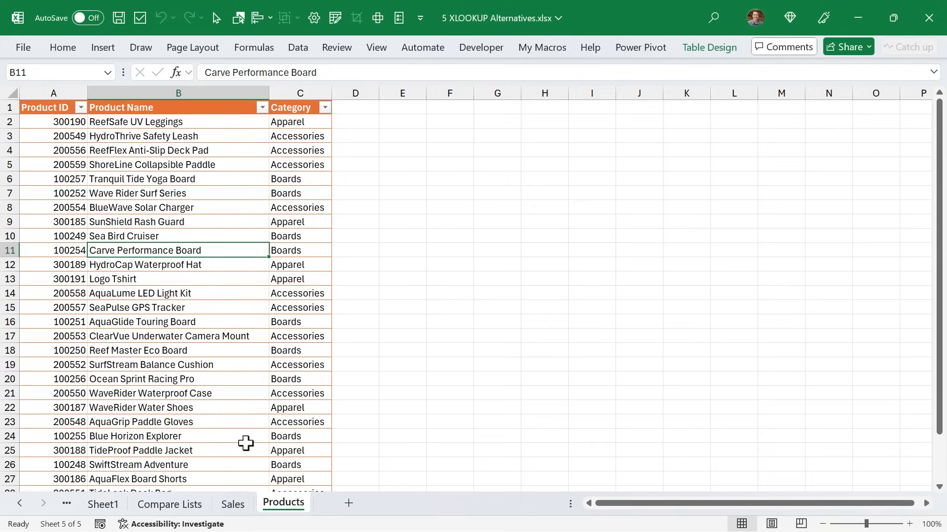
click(232, 504)
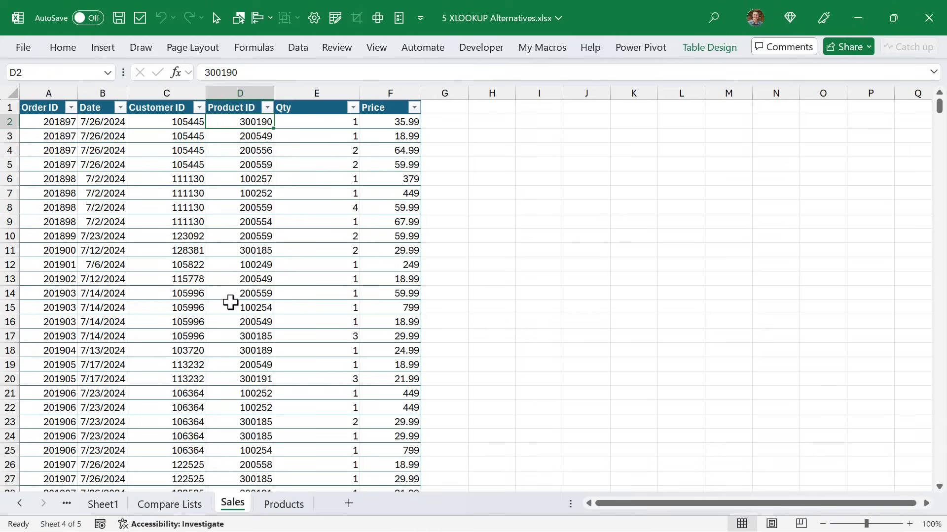
mouse_move(231, 136)
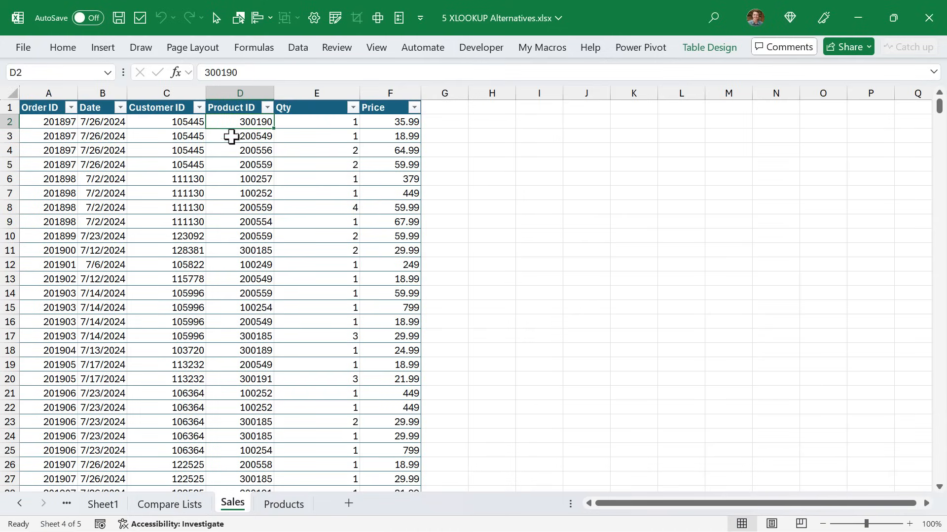
click(297, 48)
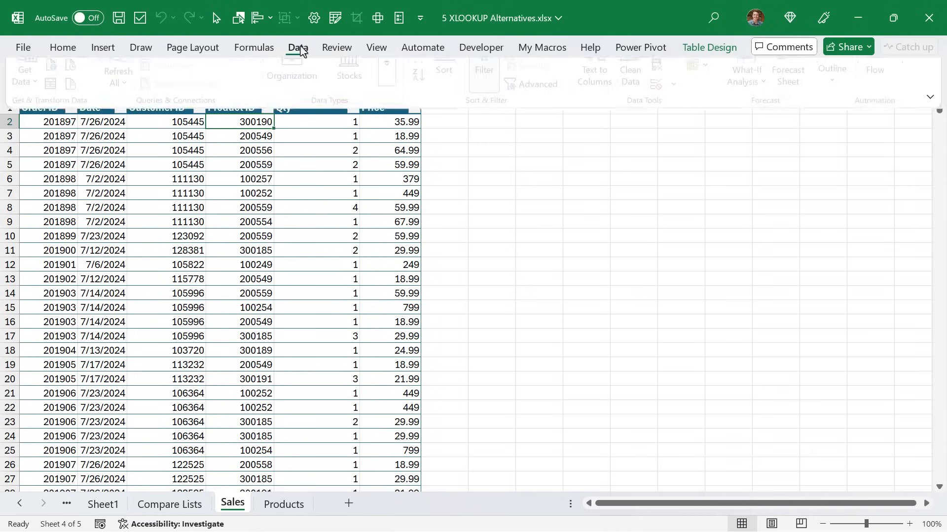
click(297, 48)
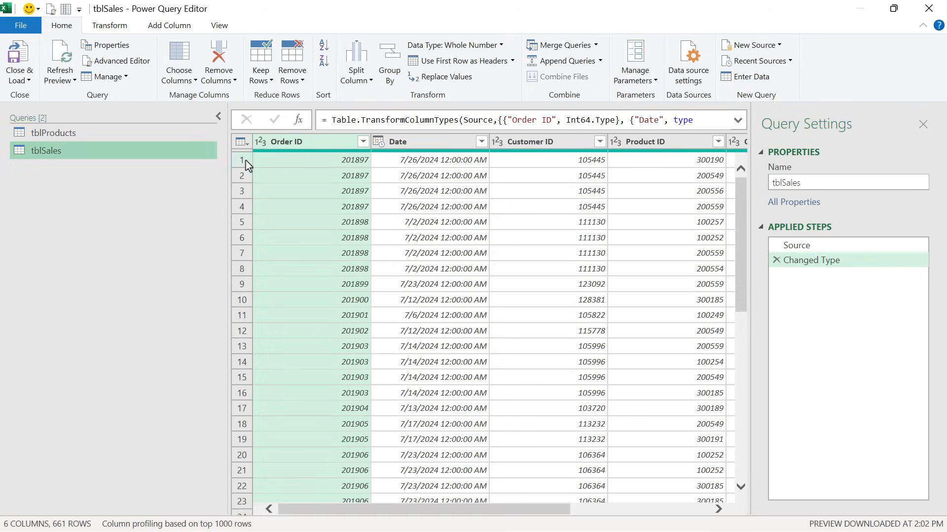
mouse_move(150, 157)
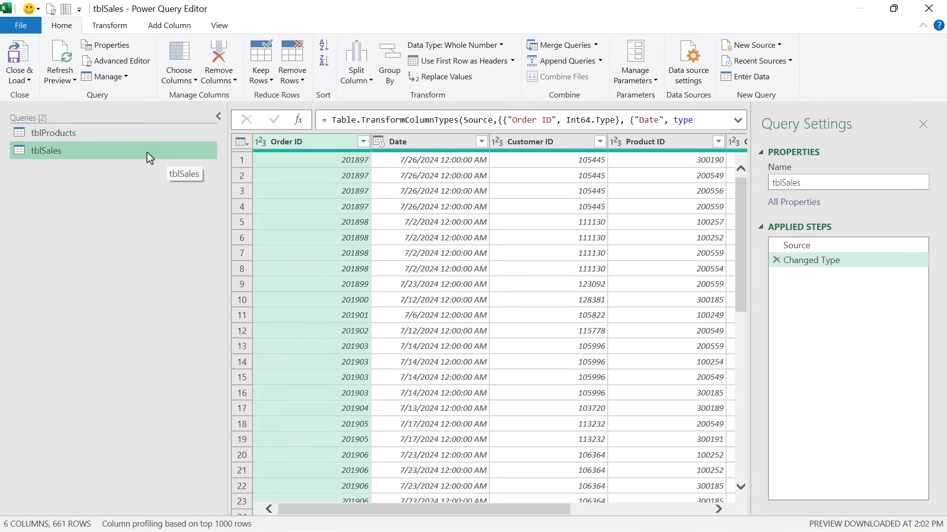
mouse_move(63, 30)
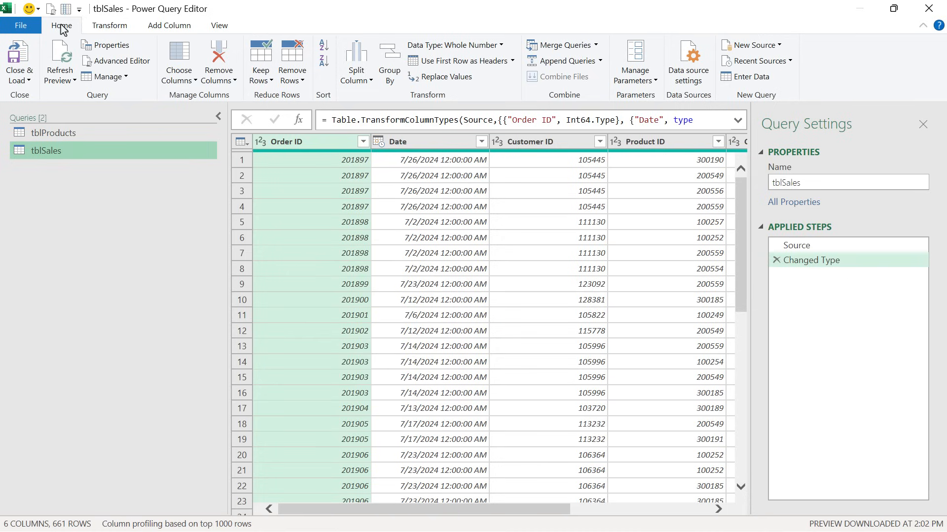
mouse_move(558, 44)
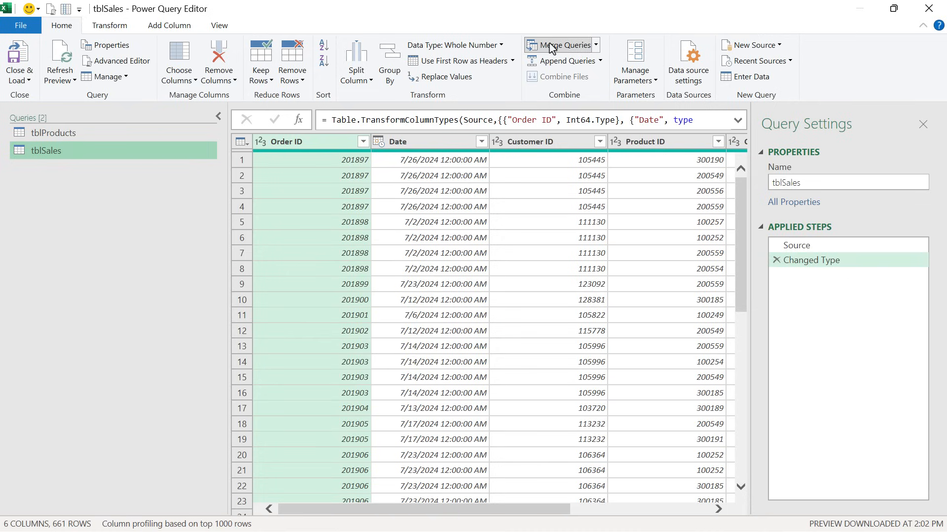
- Start Merge Queries for tblSales from the Home ribbon
click(561, 44)
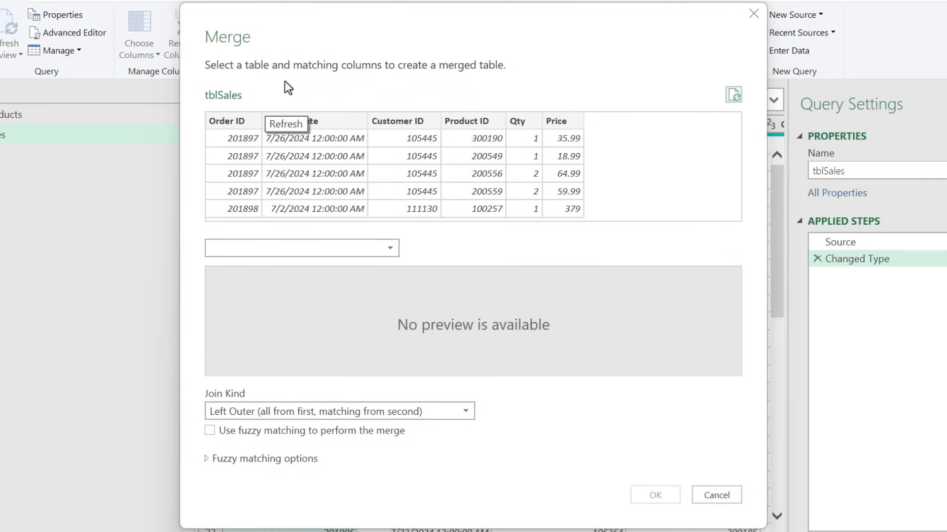
mouse_move(456, 128)
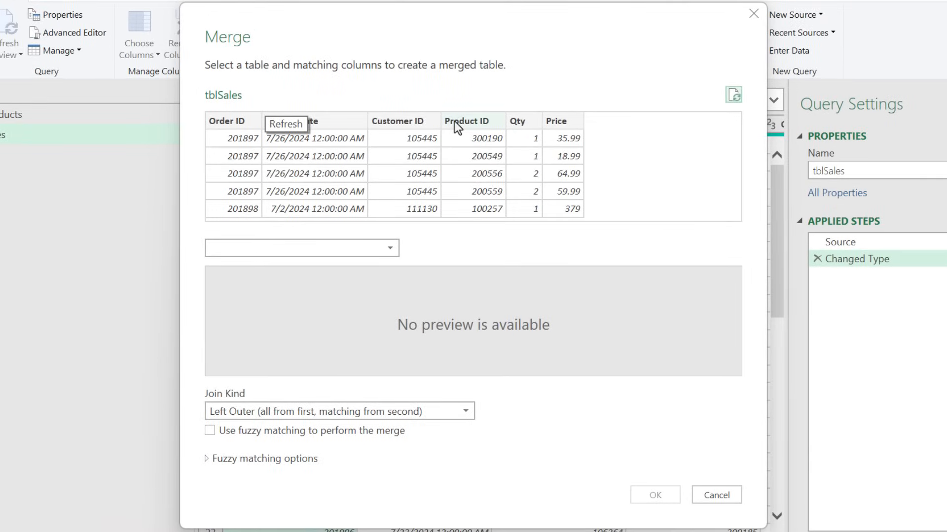
- Merge tblSales with tblProducts on Product ID, matching all 661 rows
click(474, 121)
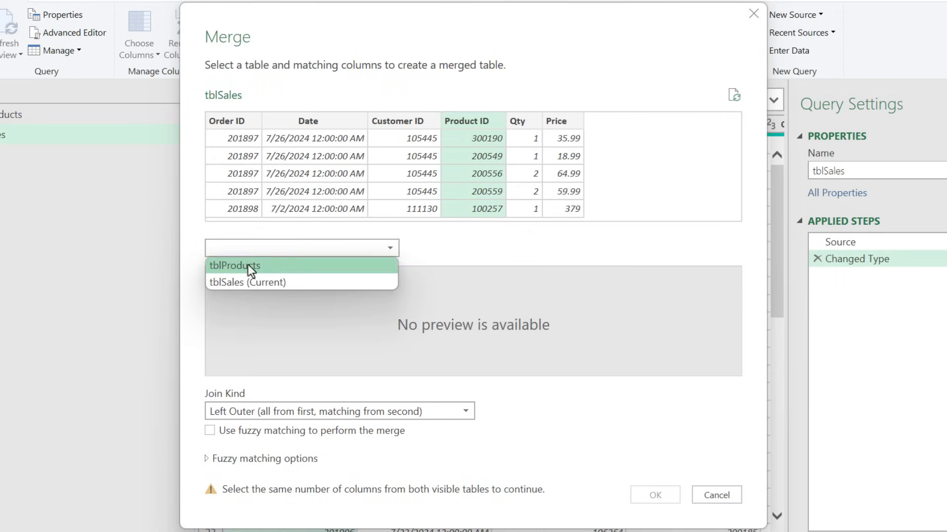
click(234, 265)
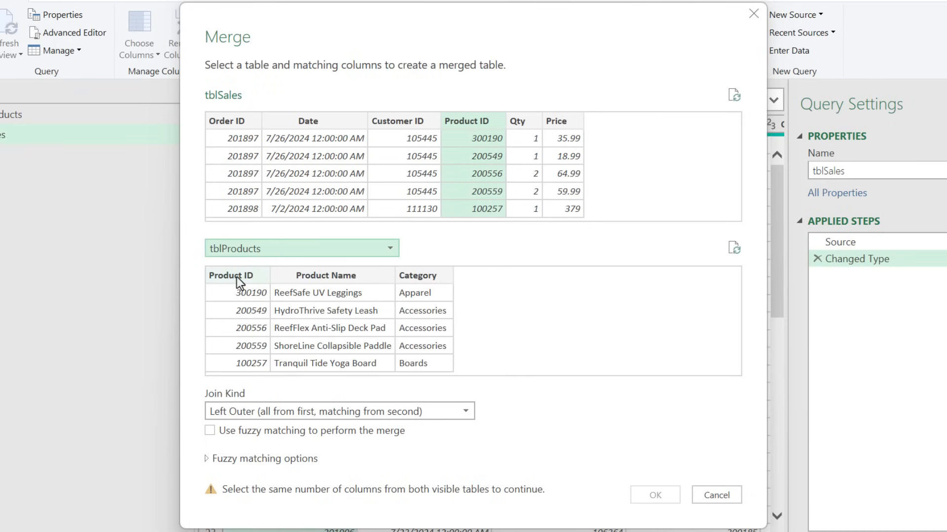
click(236, 275)
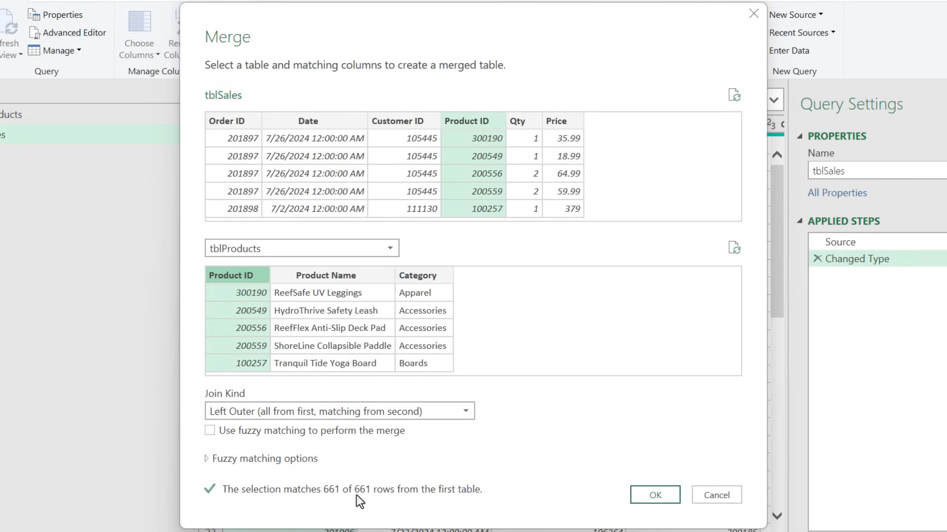
mouse_move(655, 495)
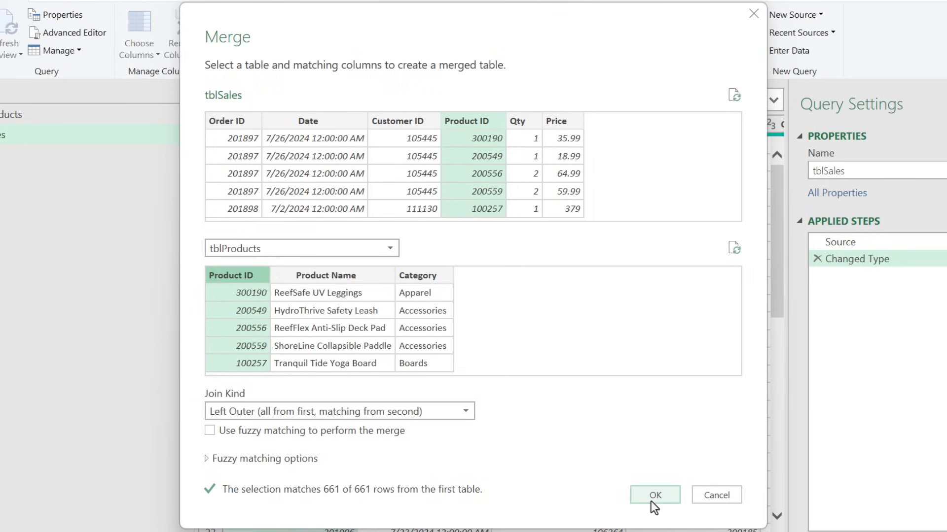
click(653, 495)
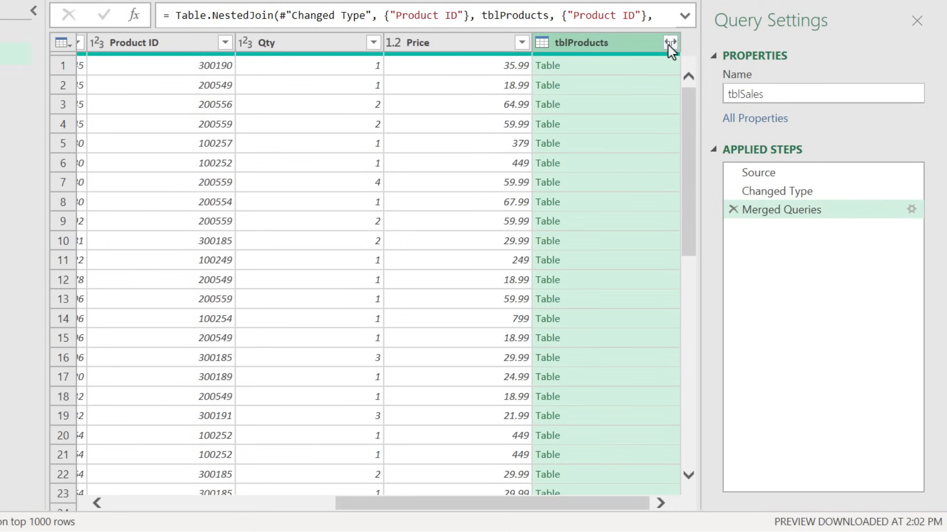
- Expand the tblProducts column to Product Name and Category only, without the table-name prefix
click(671, 43)
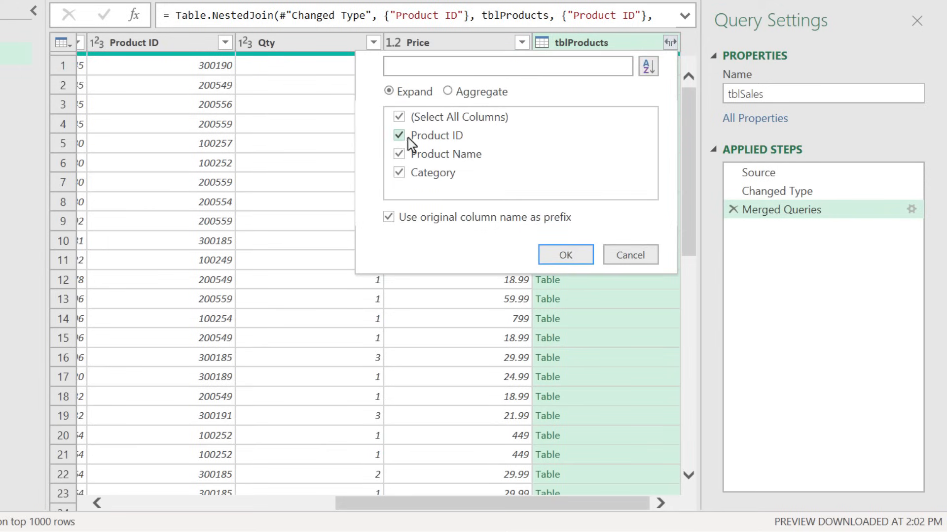
click(399, 135)
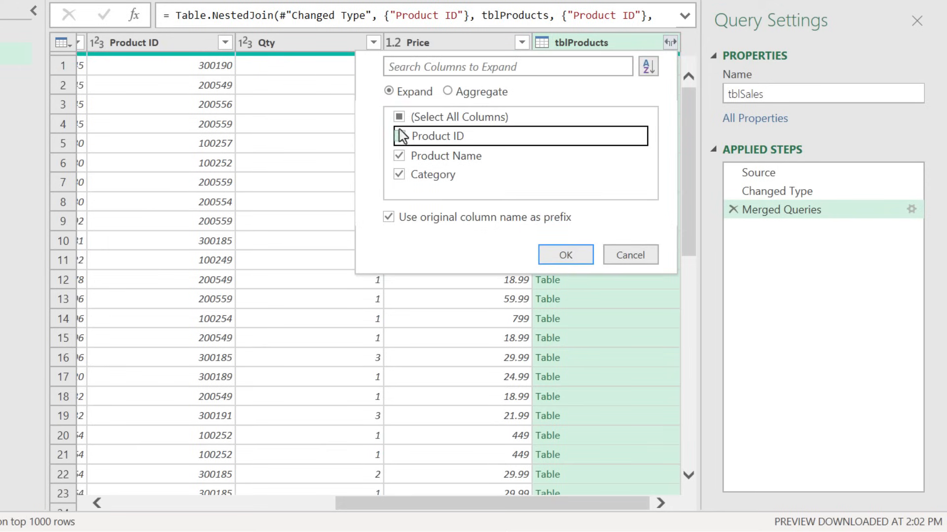
click(399, 136)
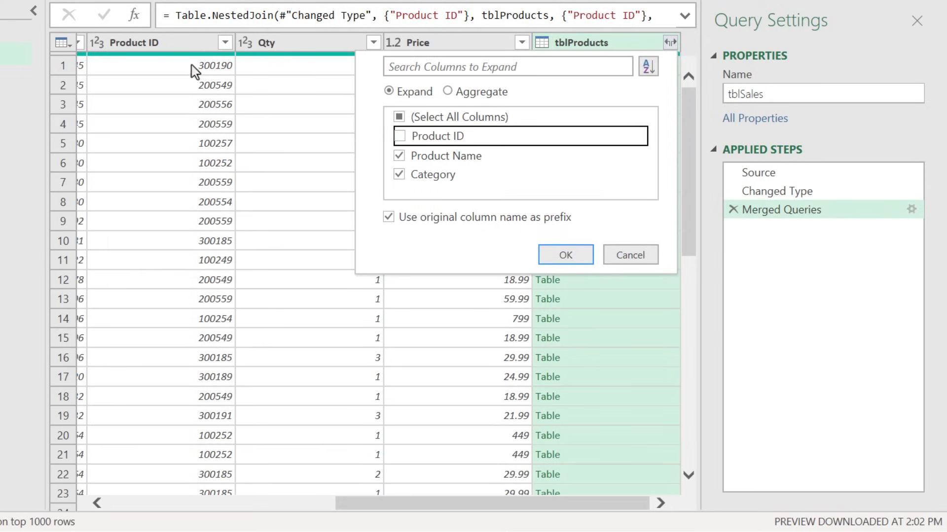
click(388, 217)
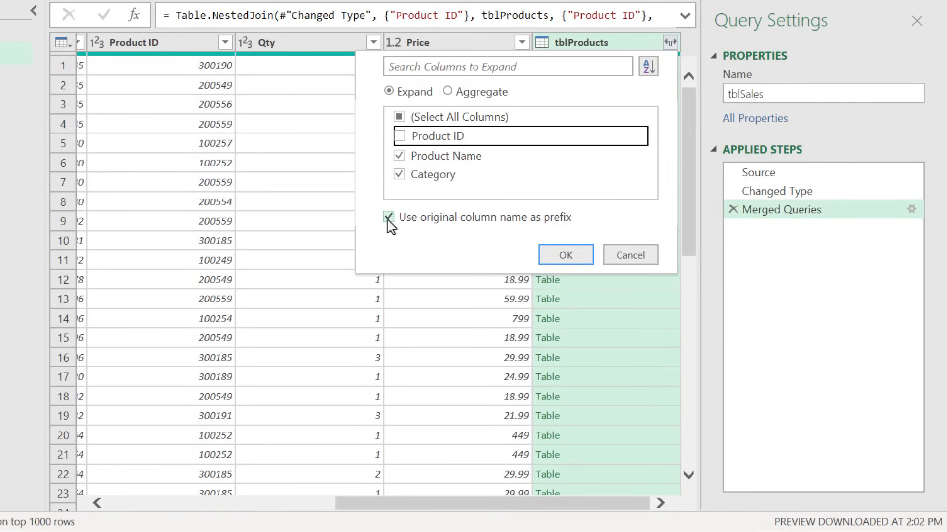
click(390, 217)
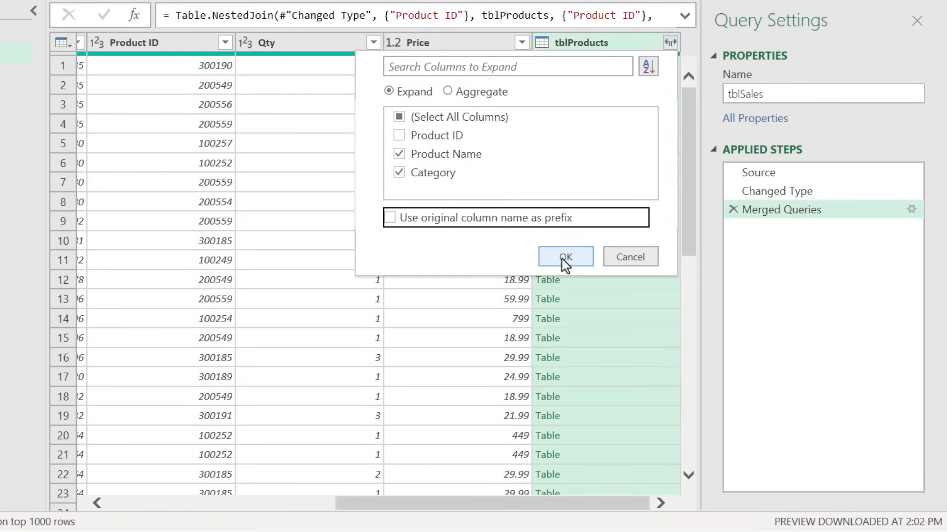
click(564, 257)
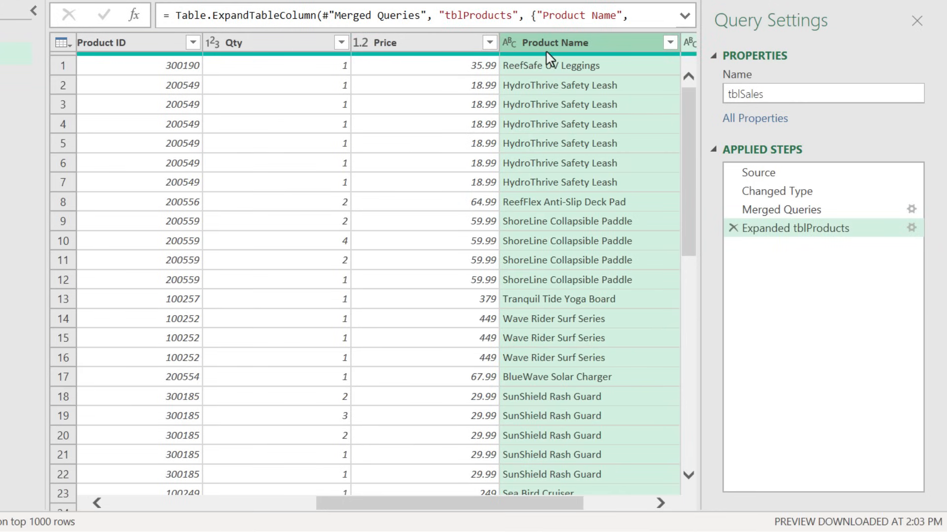
scroll(right, 3)
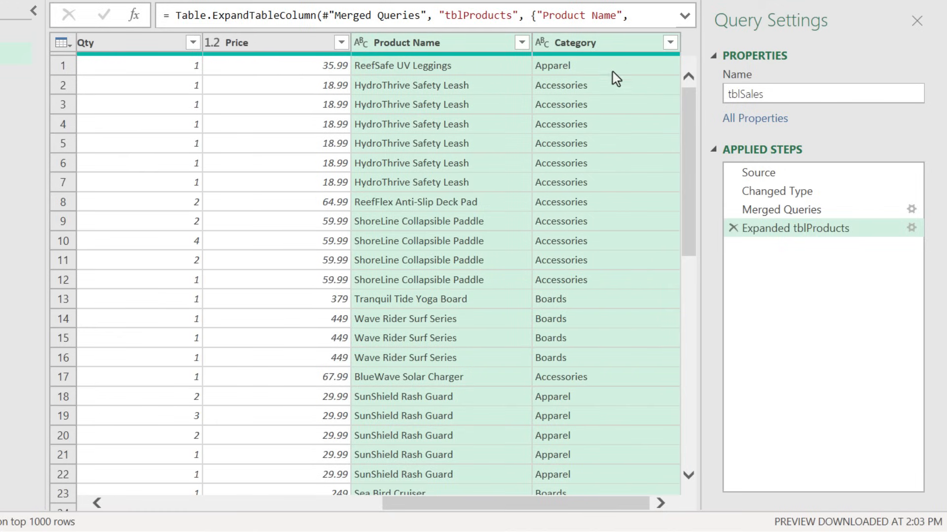
mouse_move(483, 71)
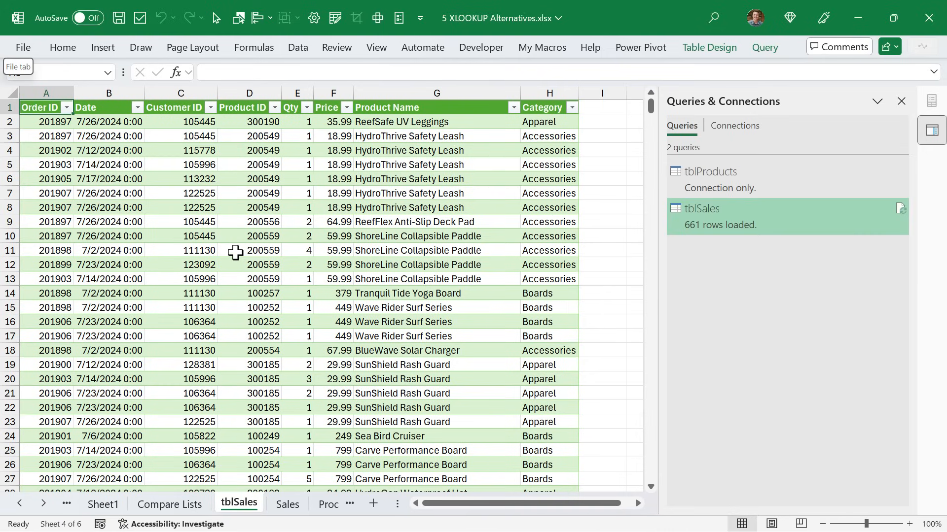
mouse_move(353, 147)
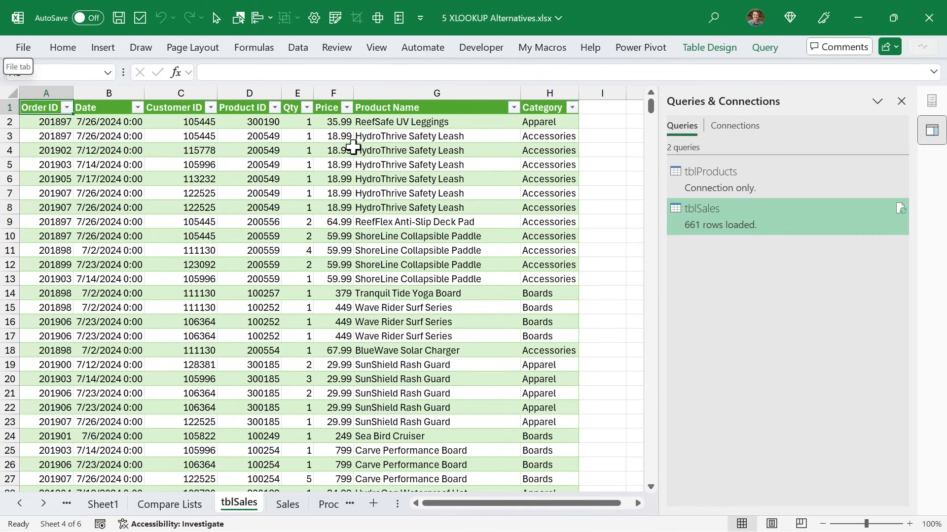